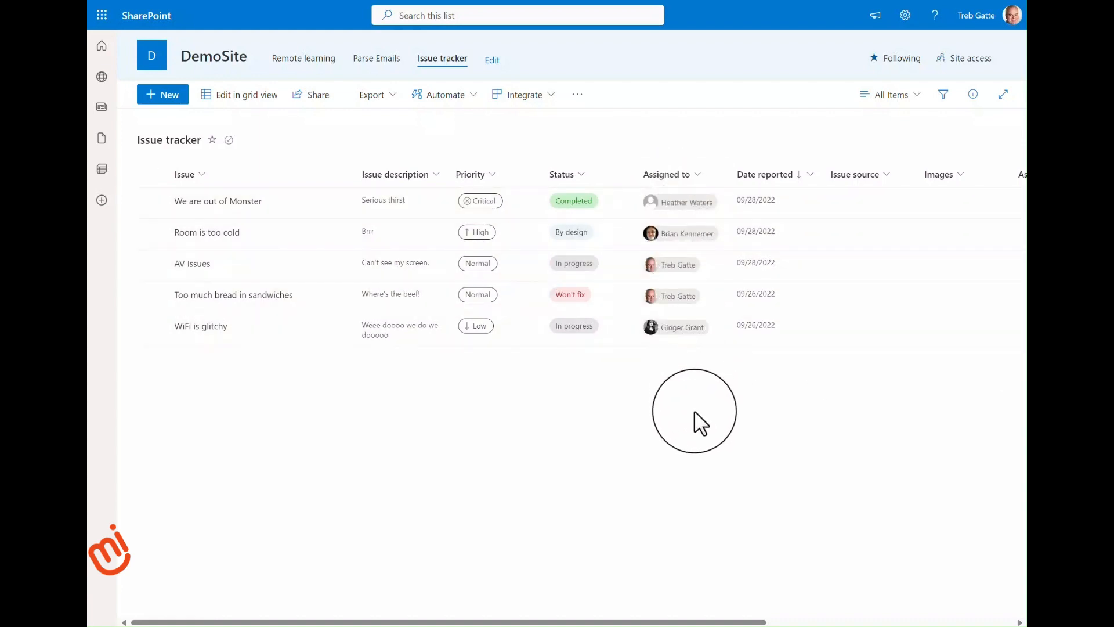
mouse_move(592, 371)
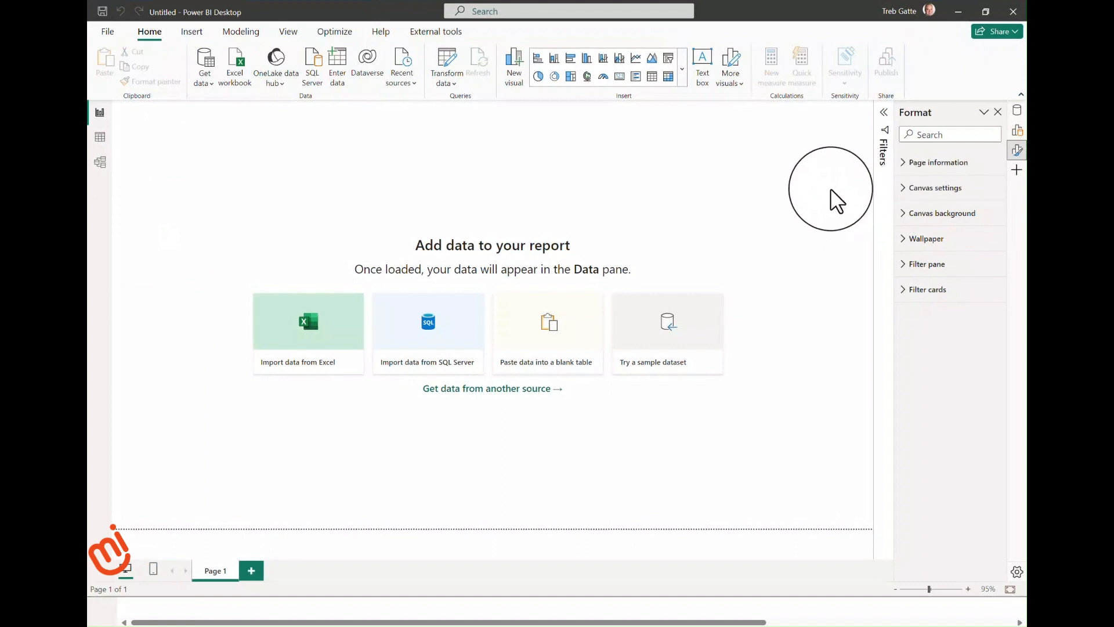
mouse_move(764, 21)
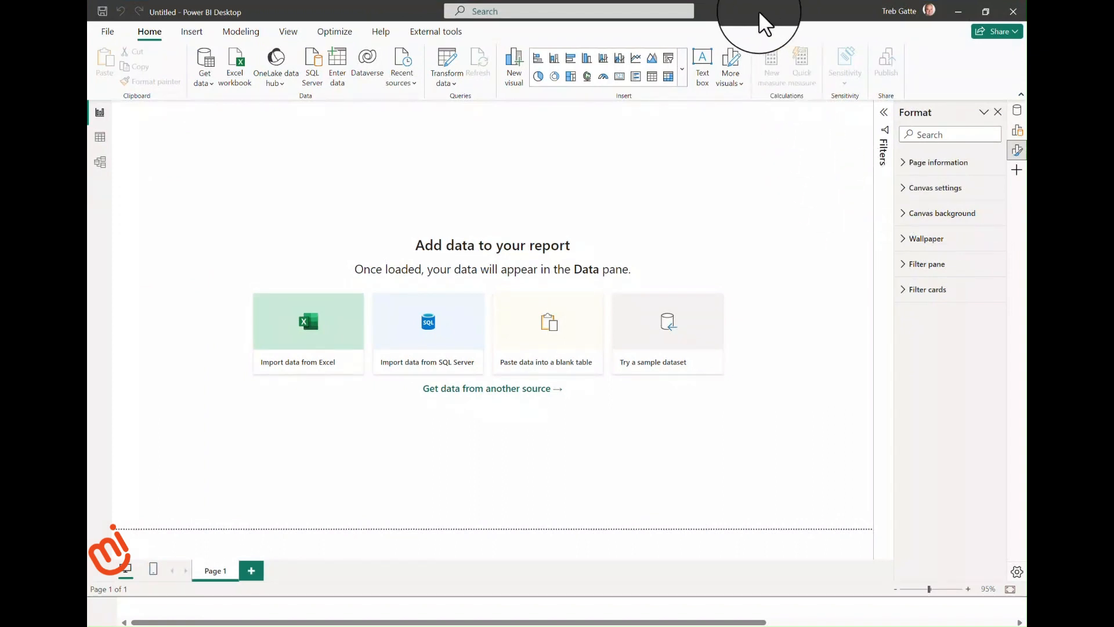
mouse_move(202, 68)
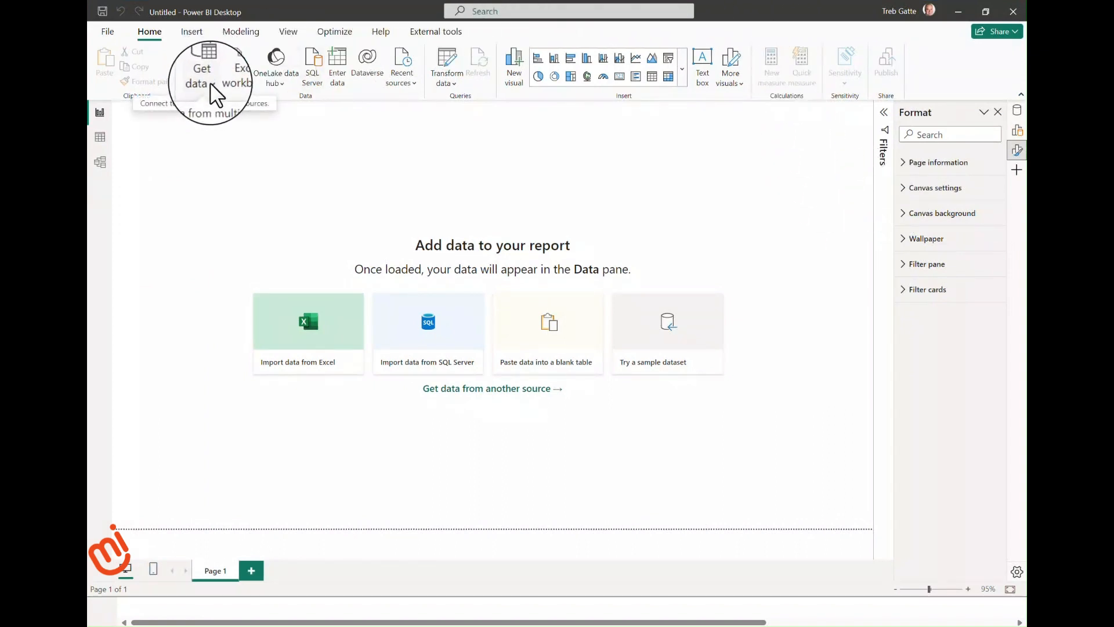
Search the Get Data sources for 'SharePoint' and pick the SharePoint Online List connector.
left_click(200, 68)
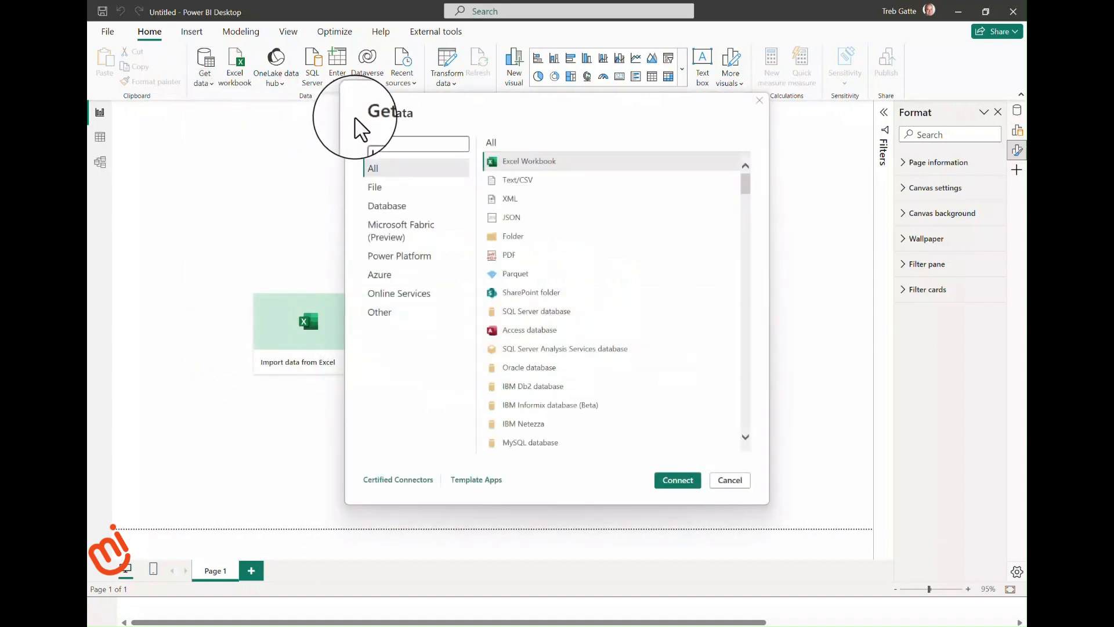
type("SharePoint")
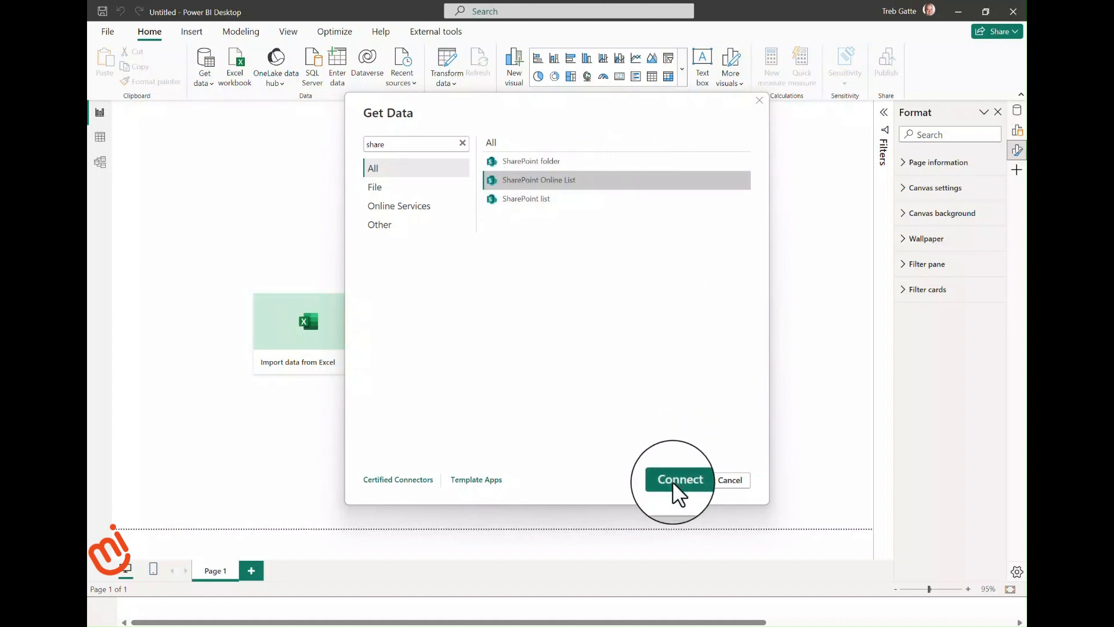
Connect to the DemoSite URL with the 1.0 implementation and confirm.
left_click(680, 480)
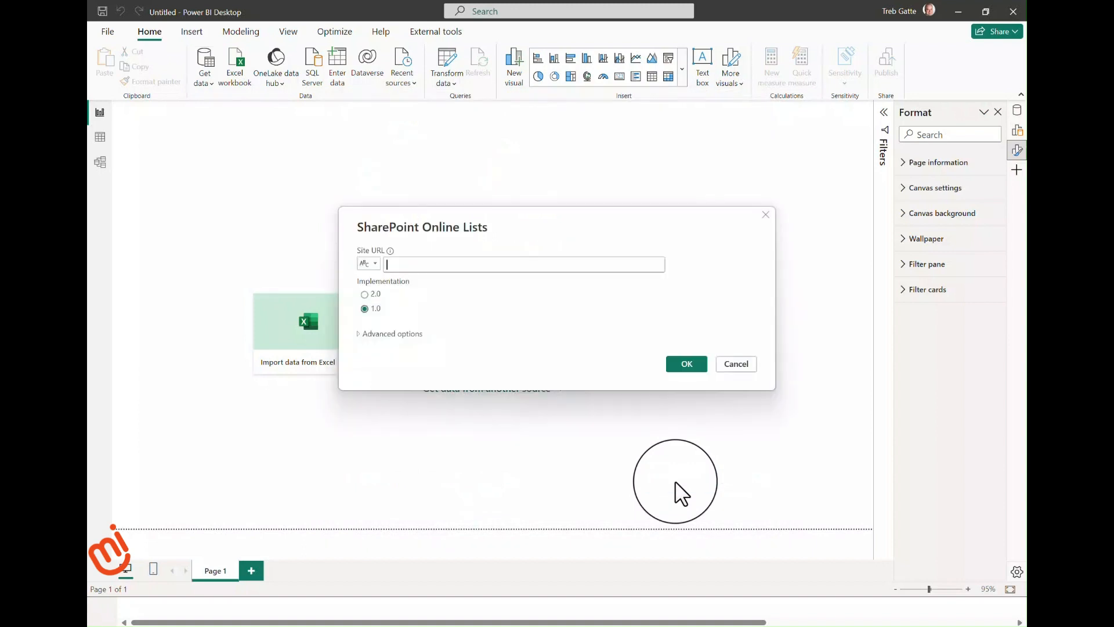
mouse_move(555, 376)
type("https://tumbleroad.sharepoint.com/sites/DemoSite")
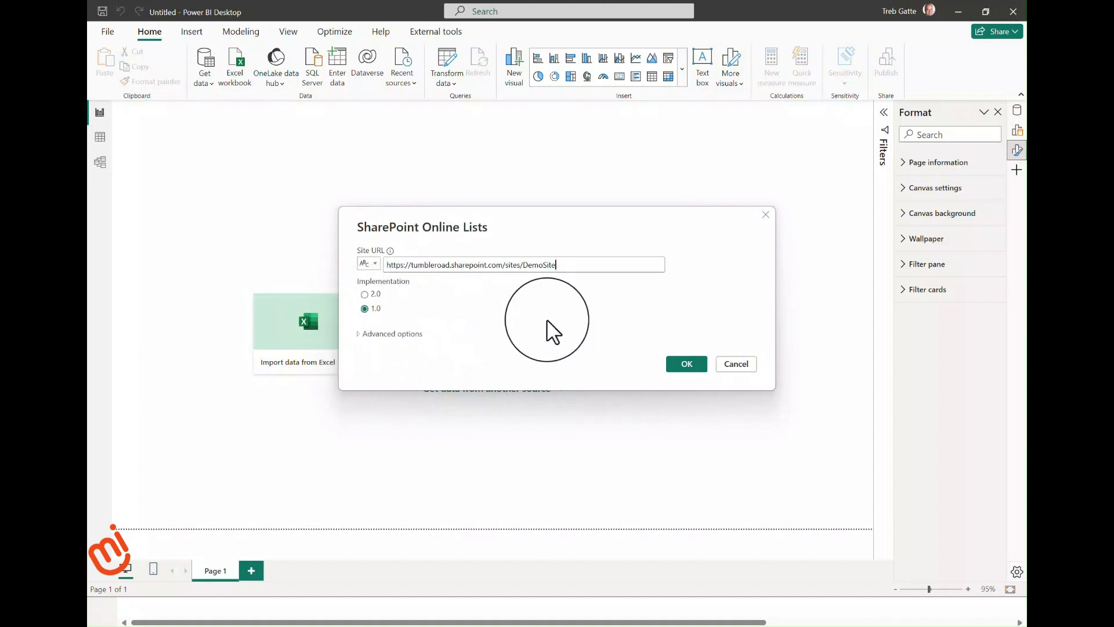
mouse_move(517, 343)
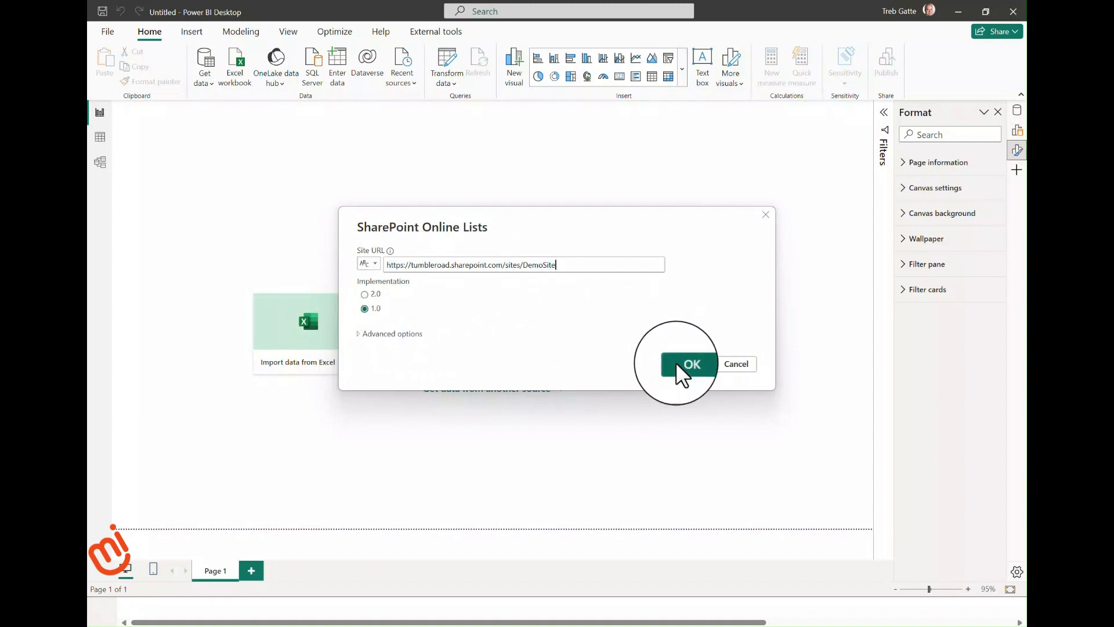
left_click(687, 363)
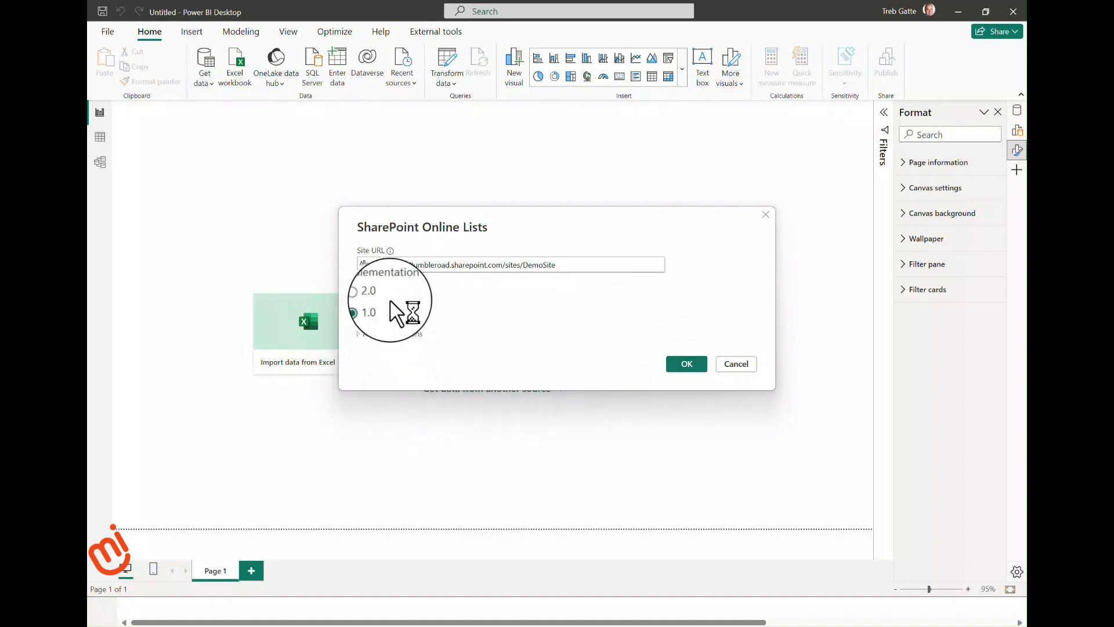
left_click(361, 309)
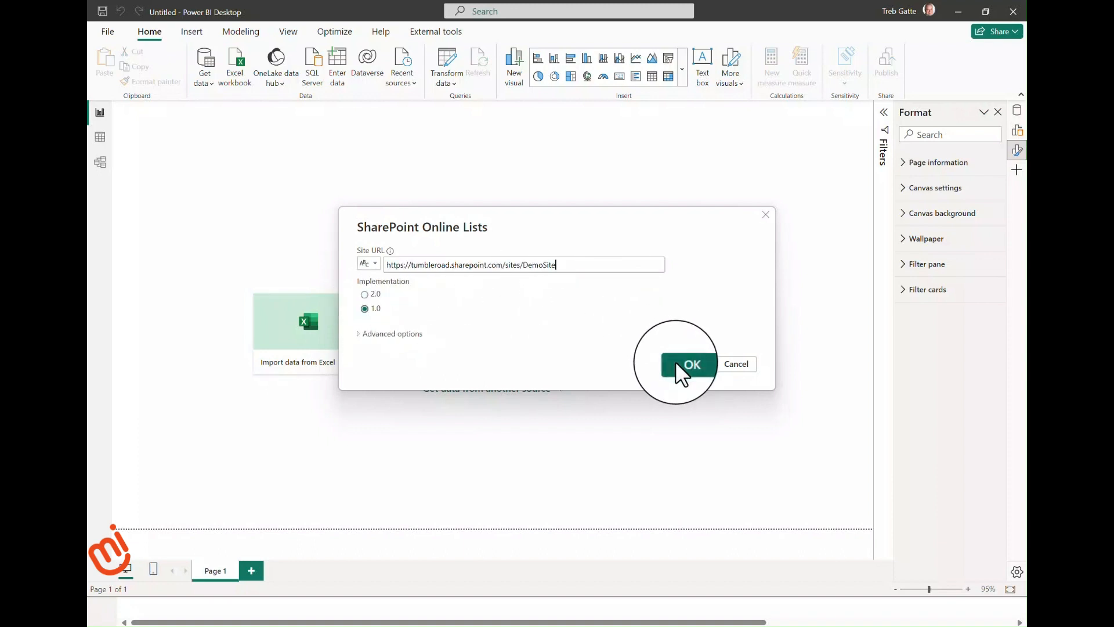
left_click(687, 364)
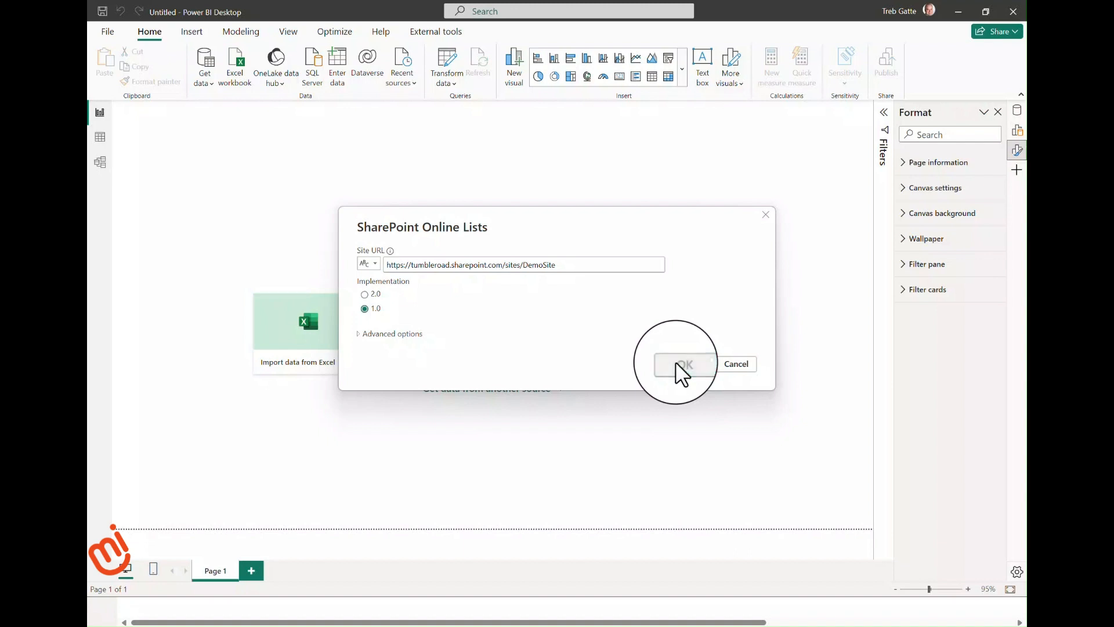
Sign in with a Microsoft organisational account at the DemoSite level and connect.
left_click(685, 363)
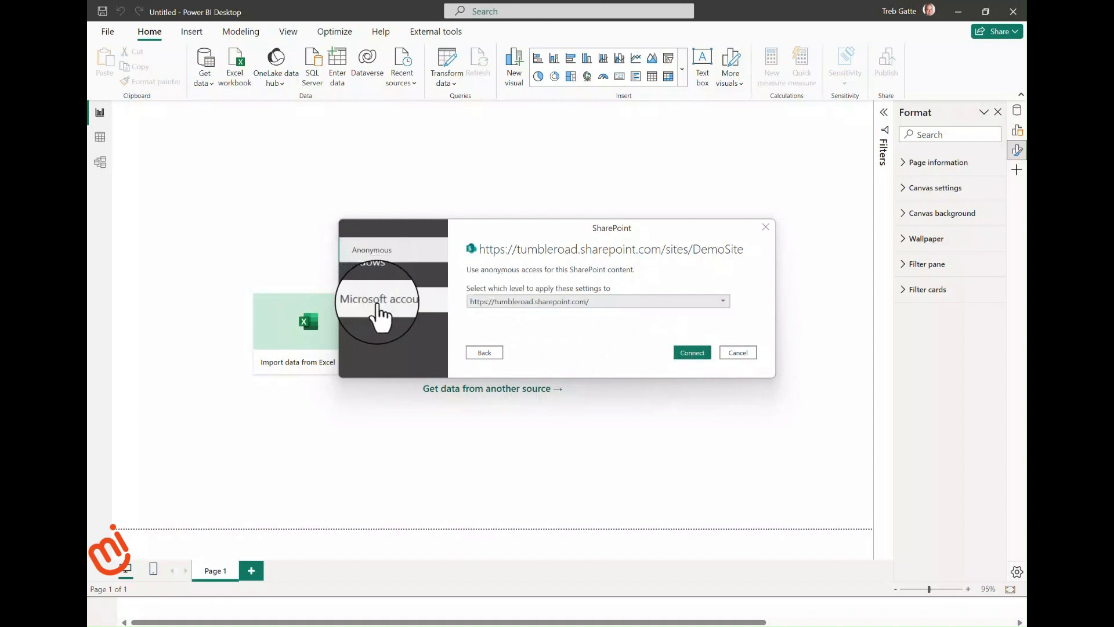
mouse_move(381, 260)
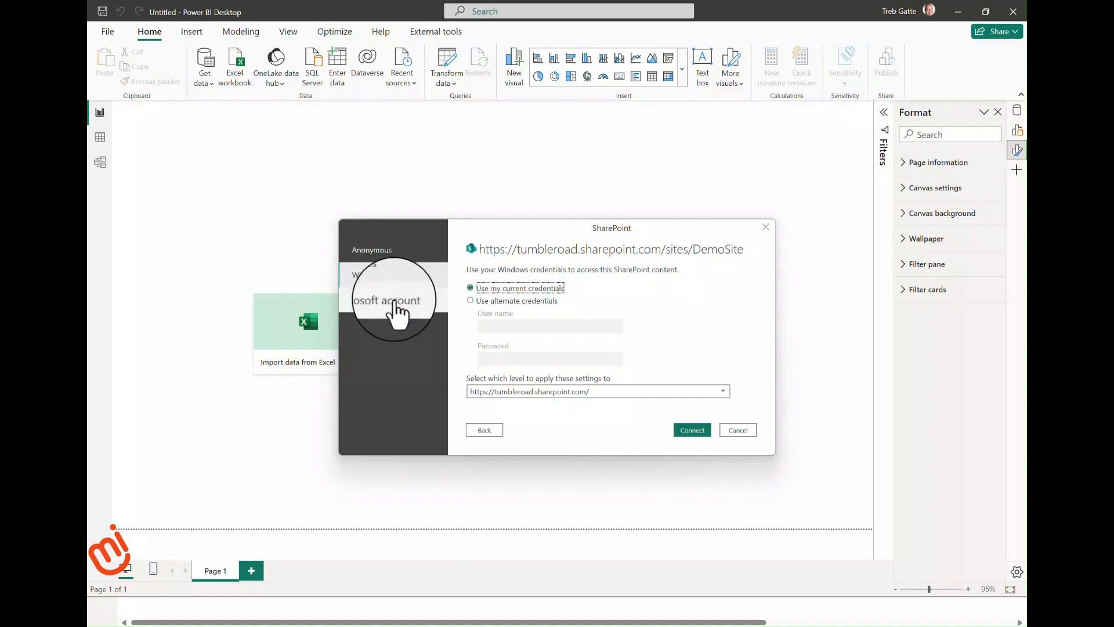
left_click(388, 300)
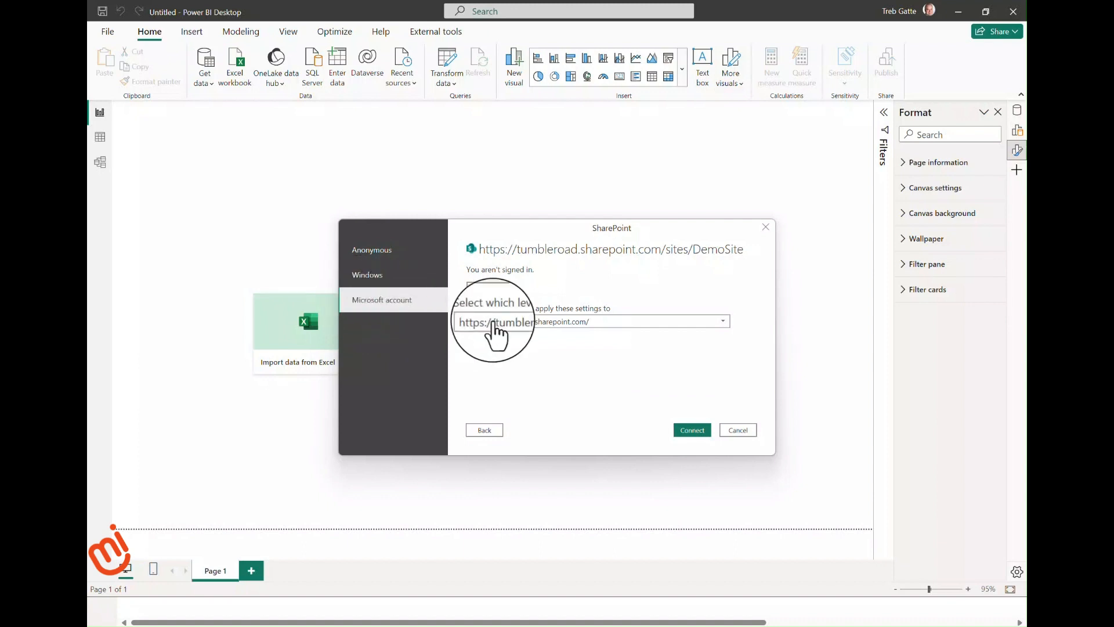
left_click(722, 320)
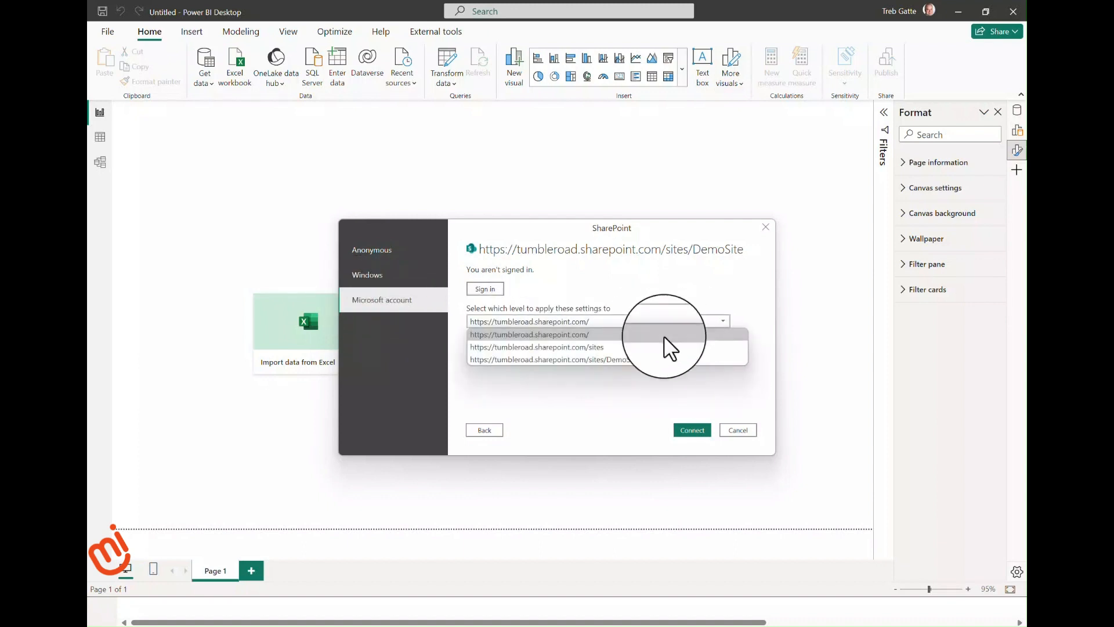
left_click(550, 360)
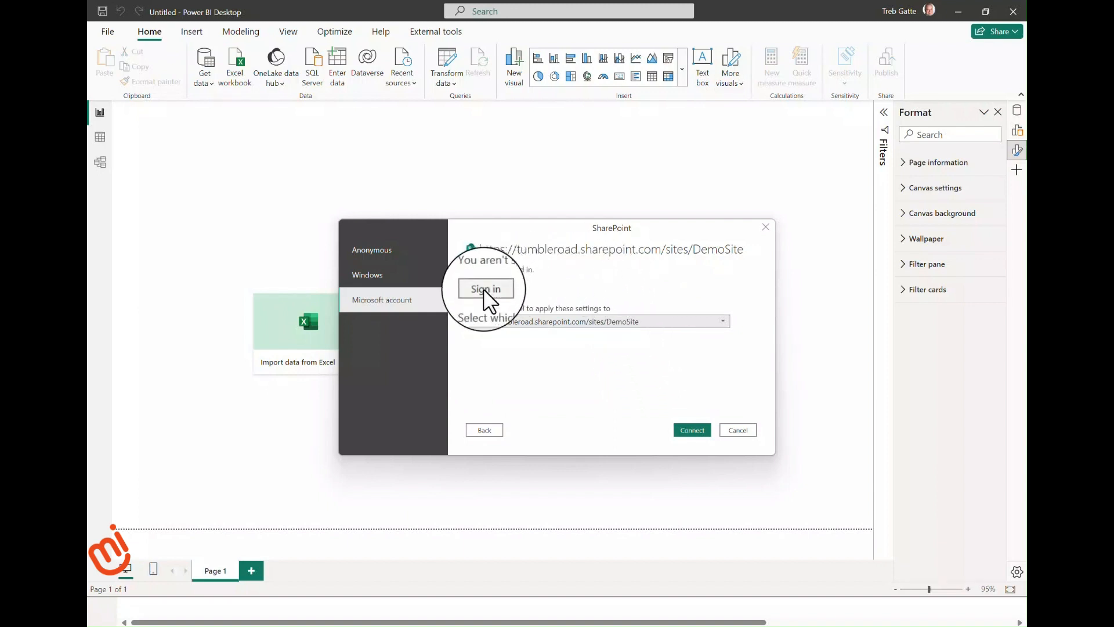
left_click(484, 288)
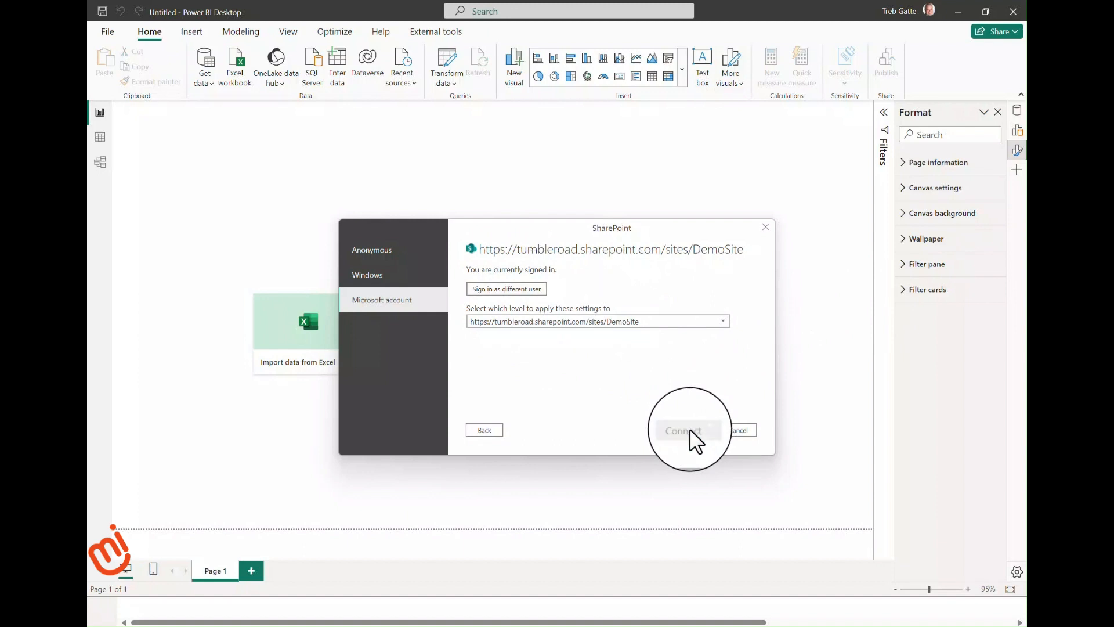
left_click(683, 430)
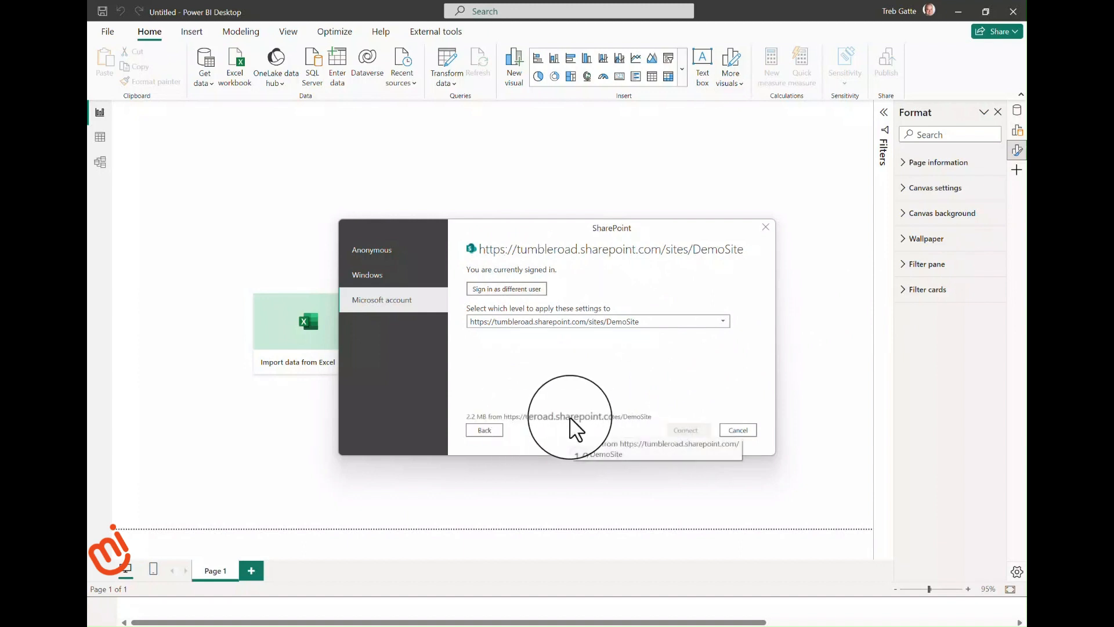
left_click(738, 430)
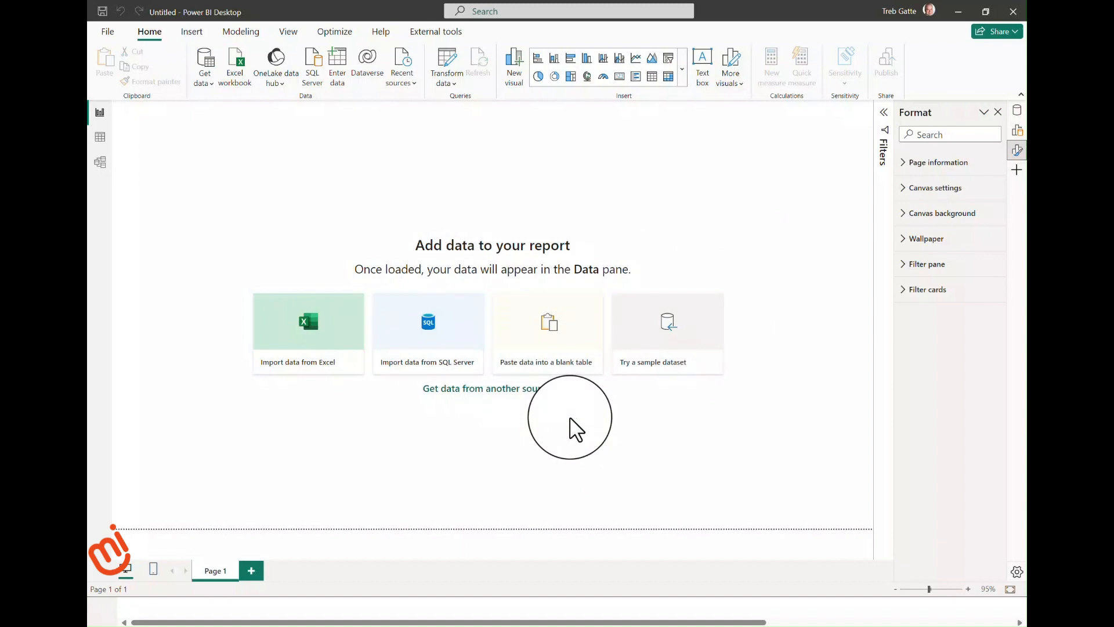
In the Navigator, preview and tick the Issue tracker list for loading.
left_click(307, 320)
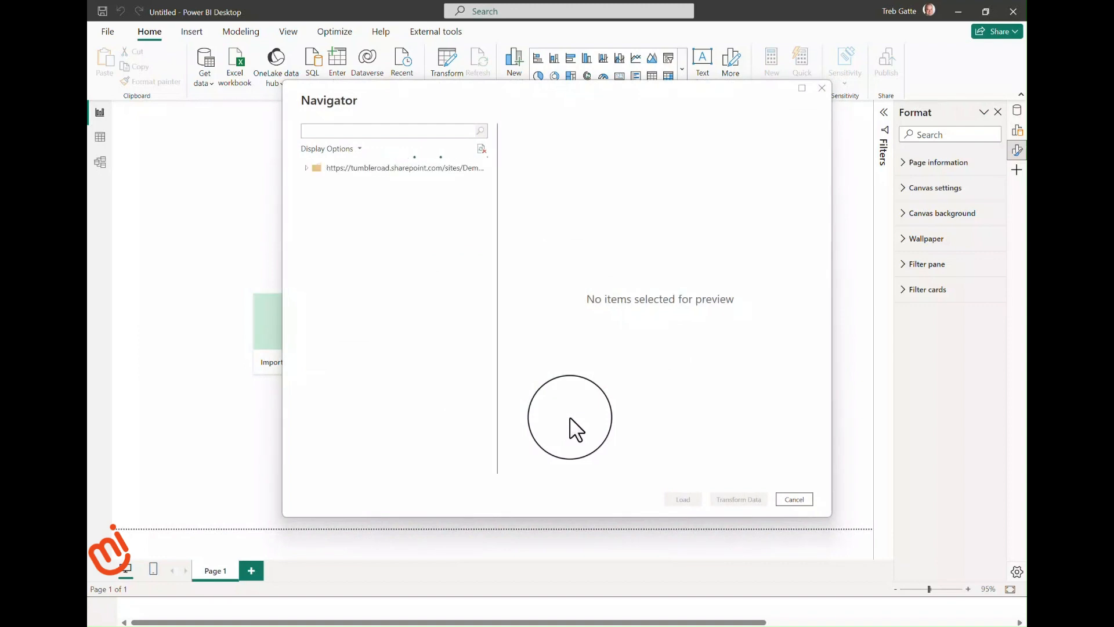
left_click(306, 167)
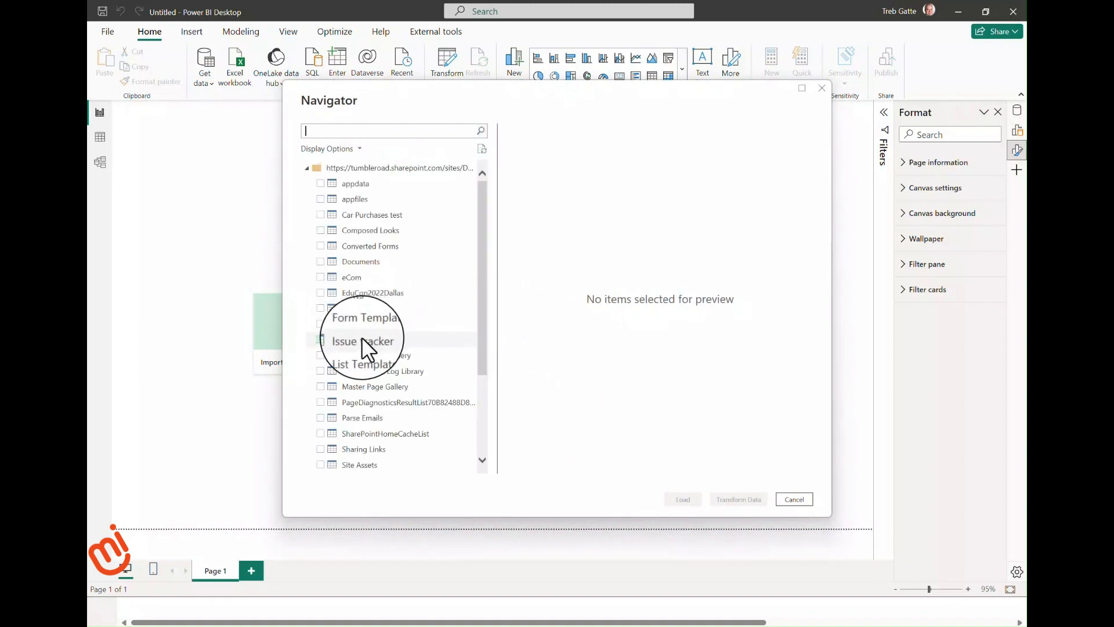
left_click(362, 339)
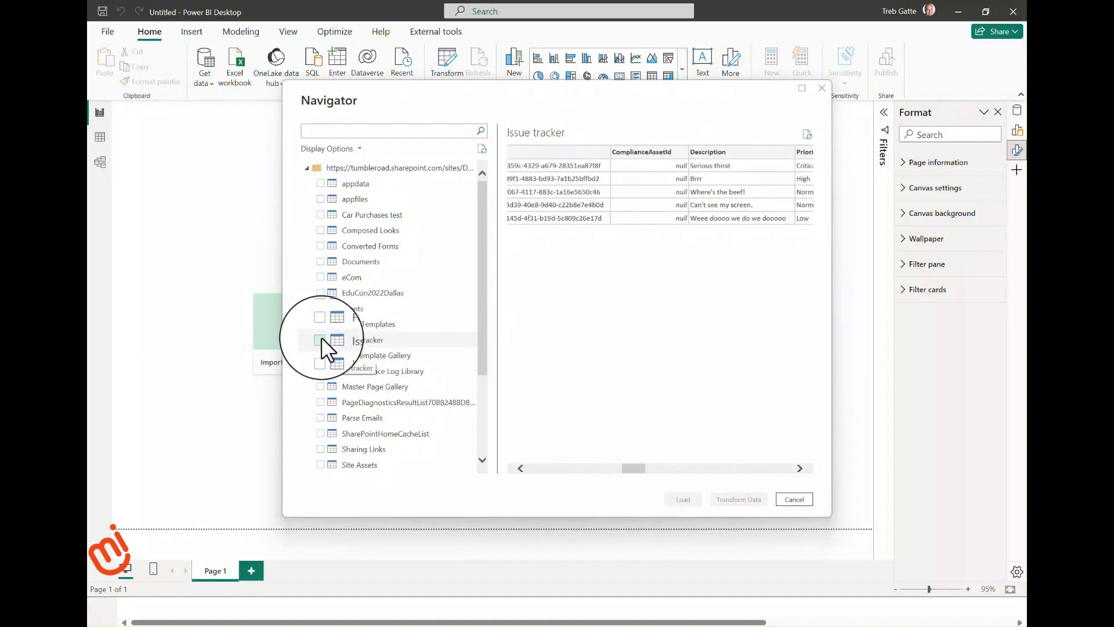
left_click(320, 339)
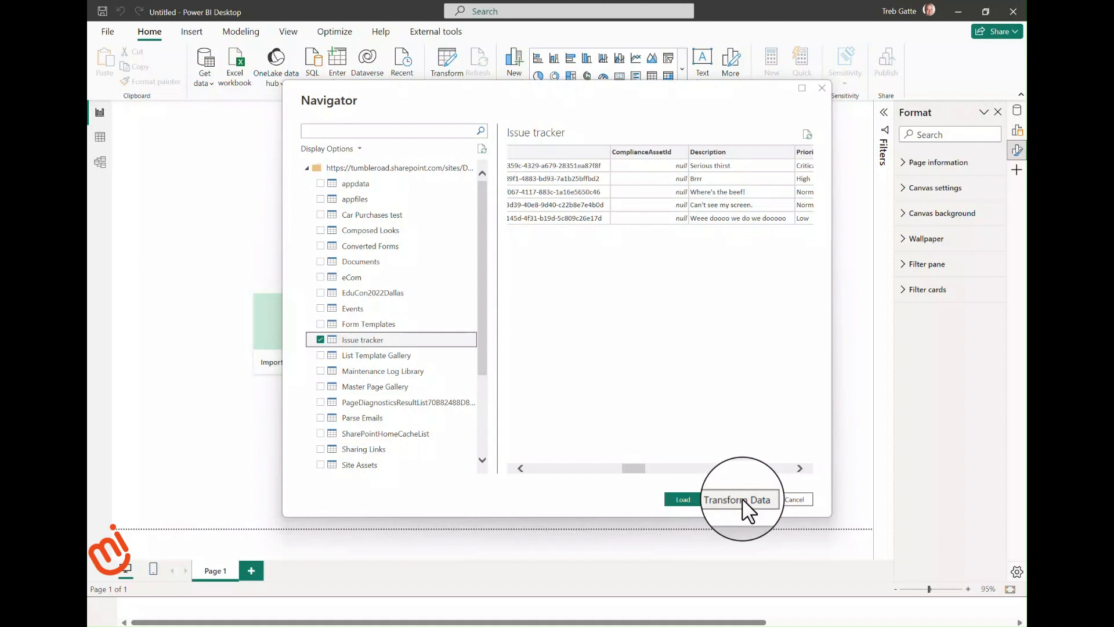
Transform the Issue tracker query and filter out low-priority rows on the Priority column.
left_click(738, 499)
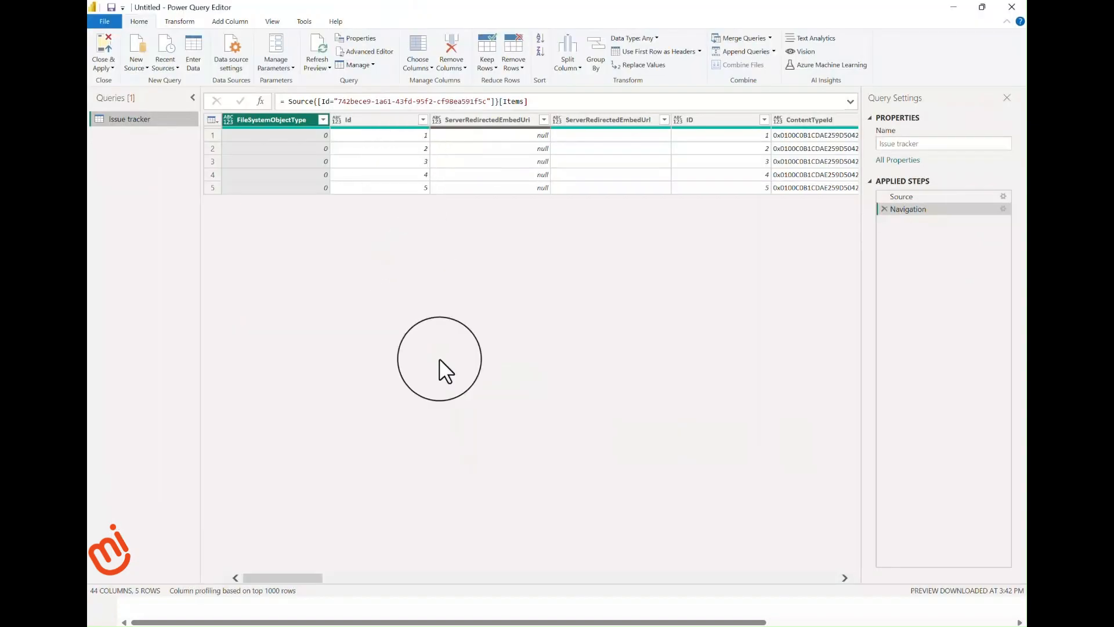
mouse_move(664, 414)
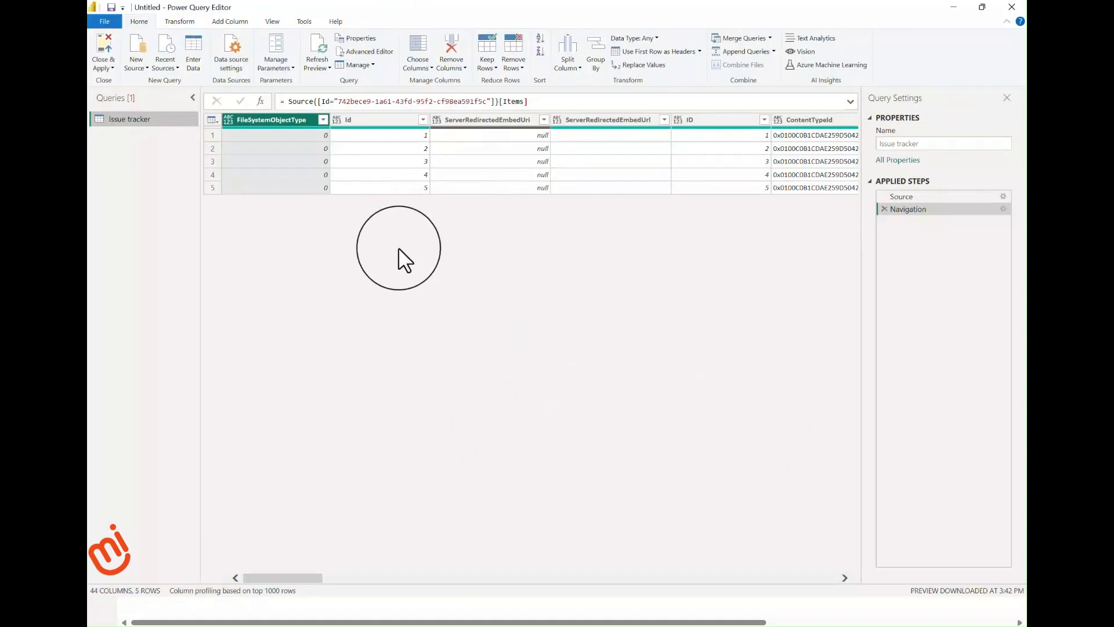
mouse_move(655, 411)
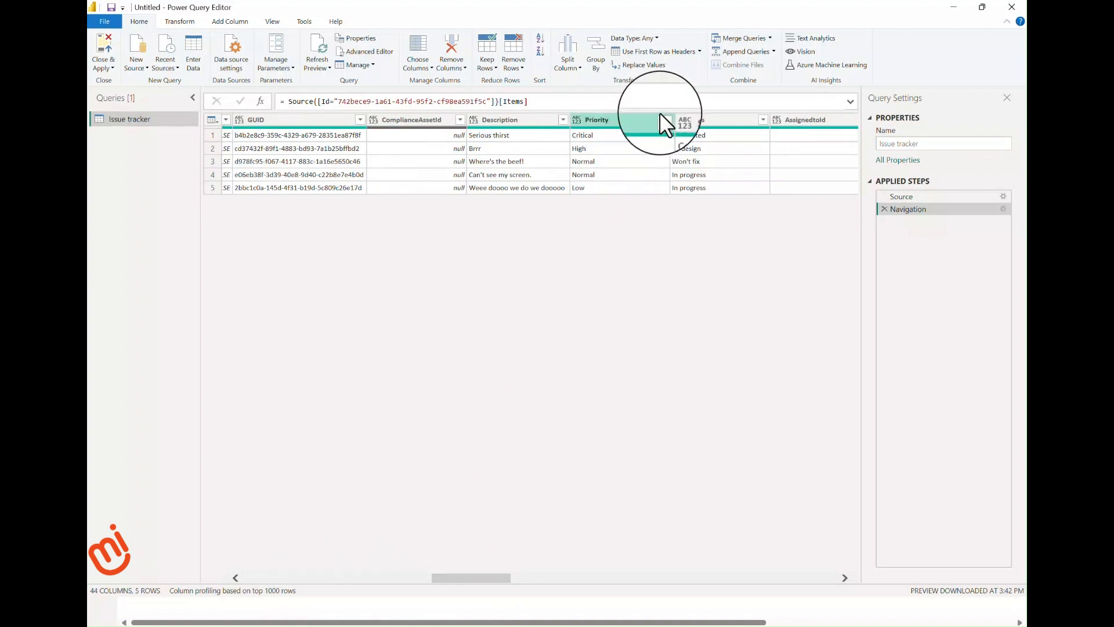
left_click(664, 119)
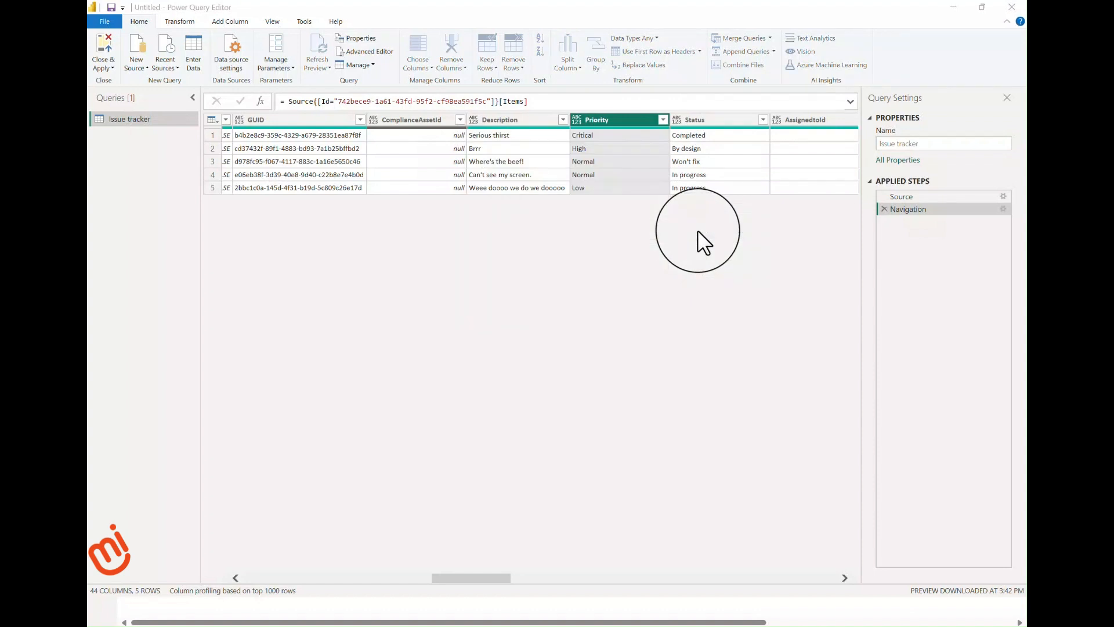
left_click(663, 120)
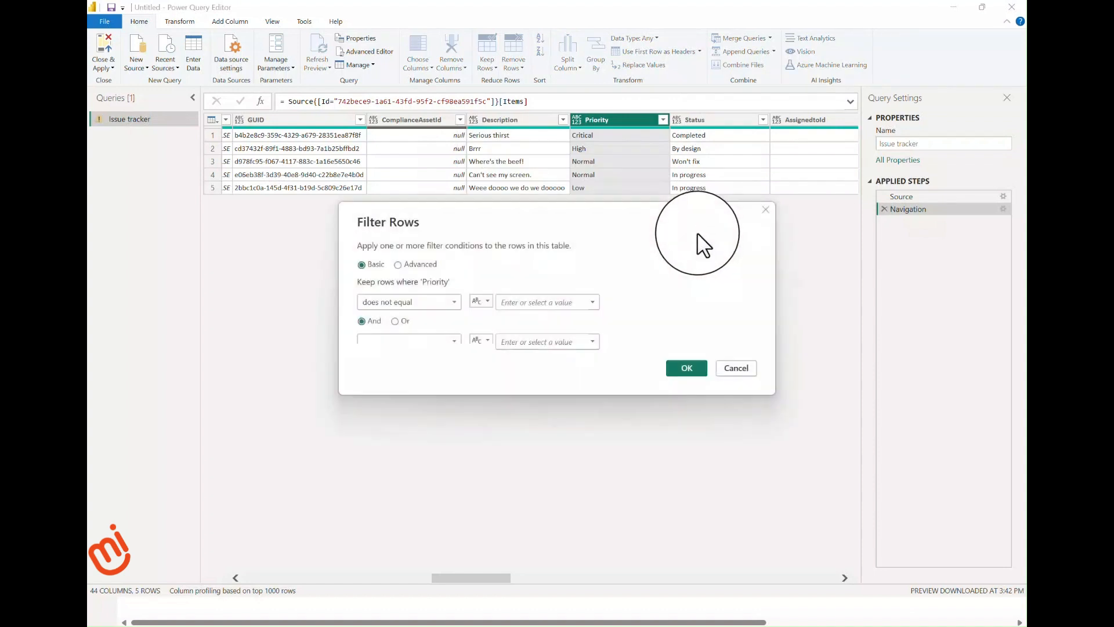
left_click(591, 302)
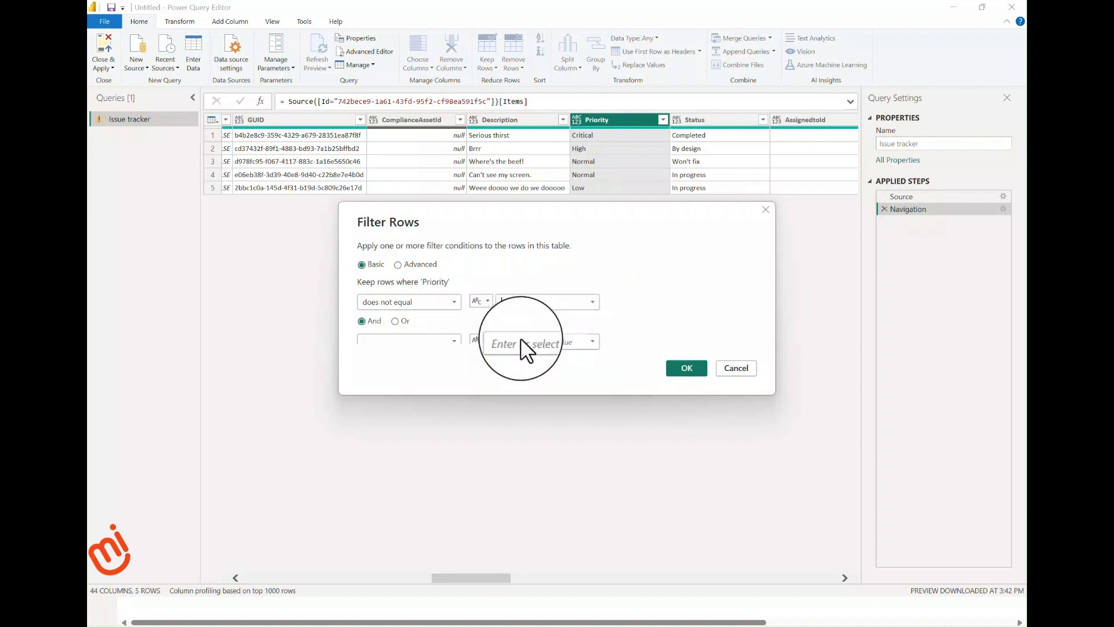
left_click(687, 368)
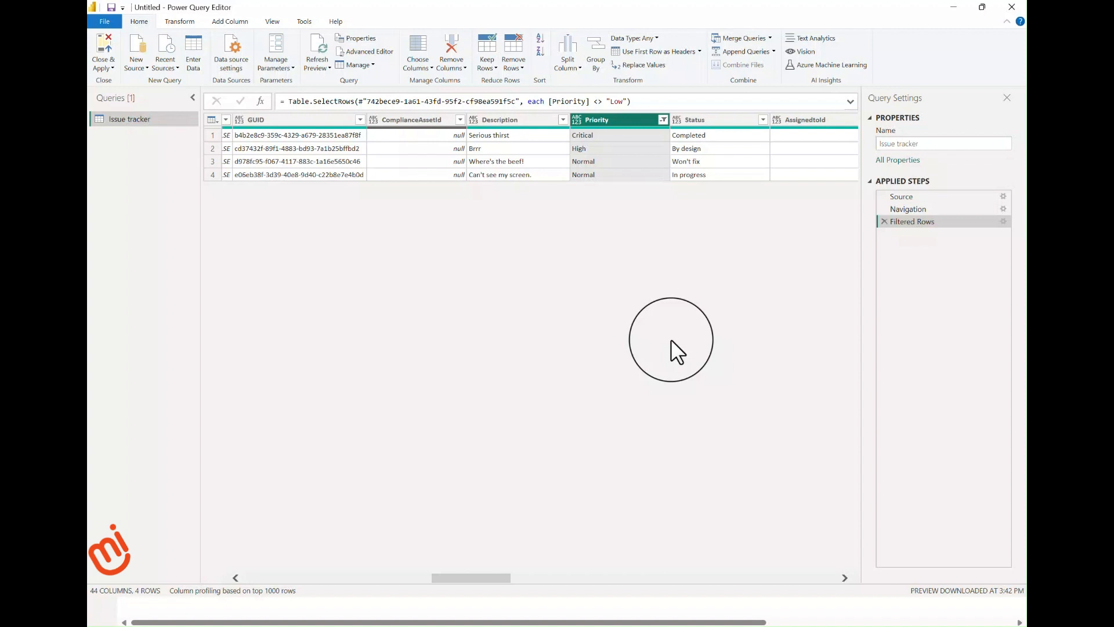
mouse_move(495, 585)
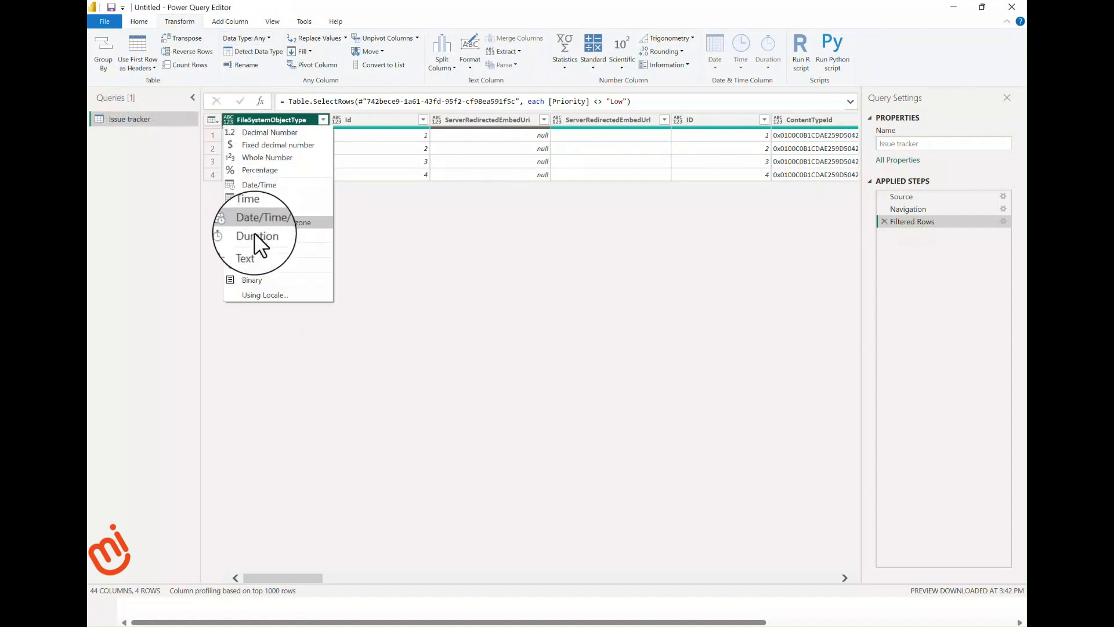
Store FileSystemObjectType as text and add the OData__ColorTag column to the selection.
left_click(245, 257)
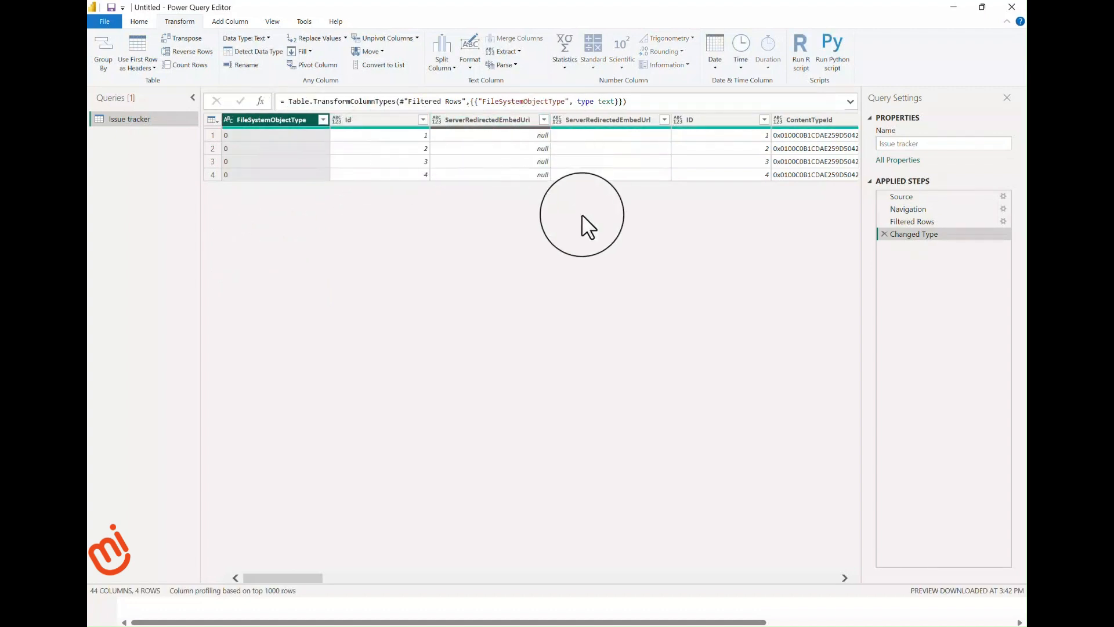
mouse_move(355, 434)
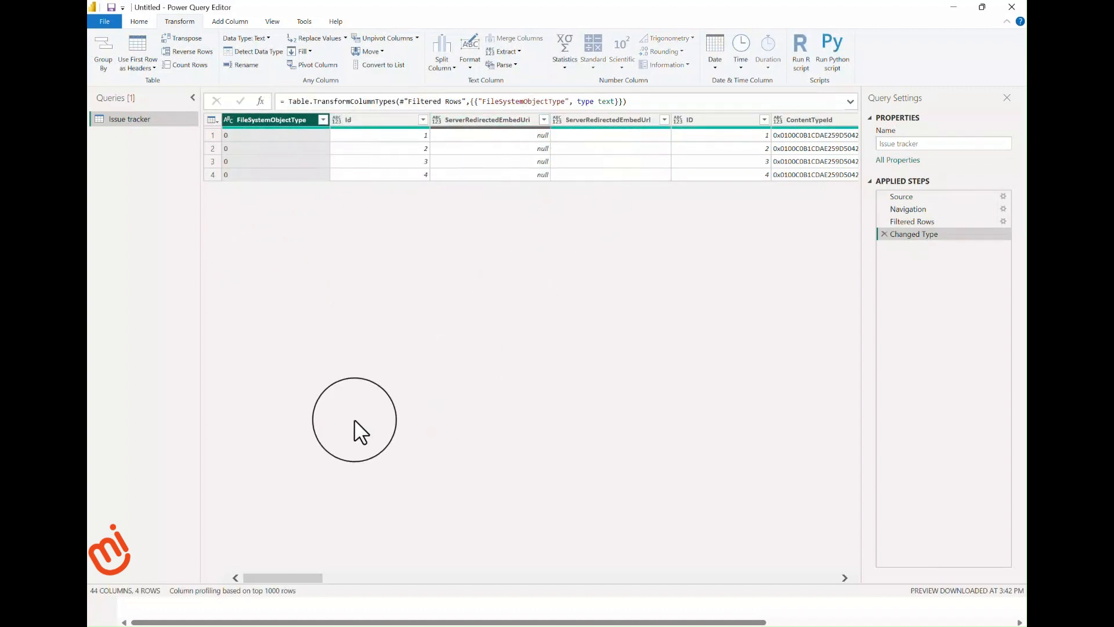
mouse_move(276, 501)
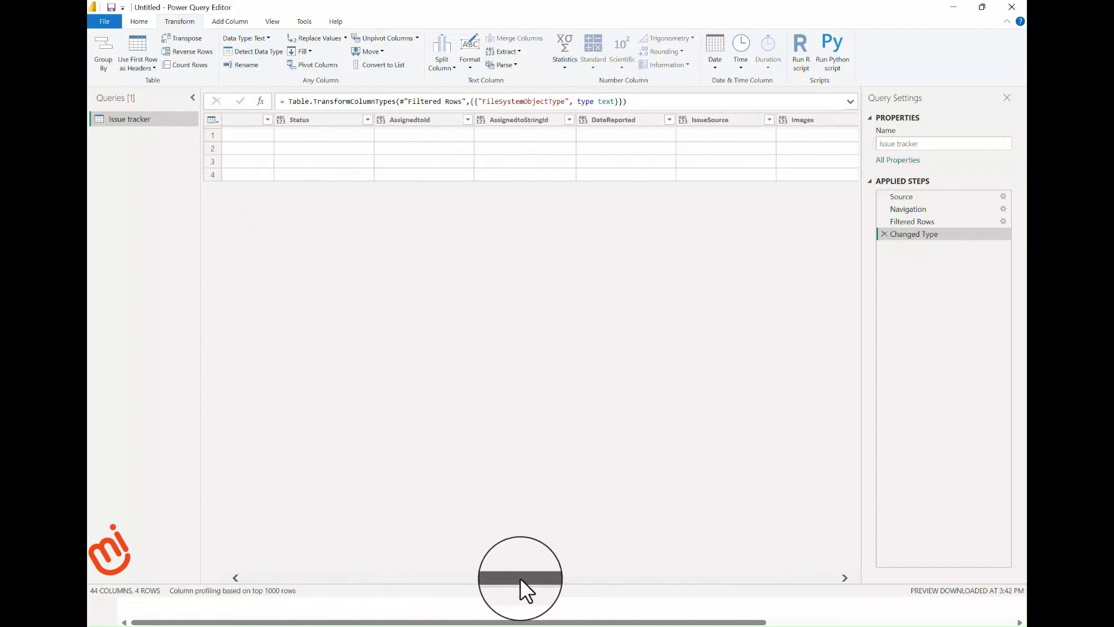
left_click_drag(518, 577, 623, 577)
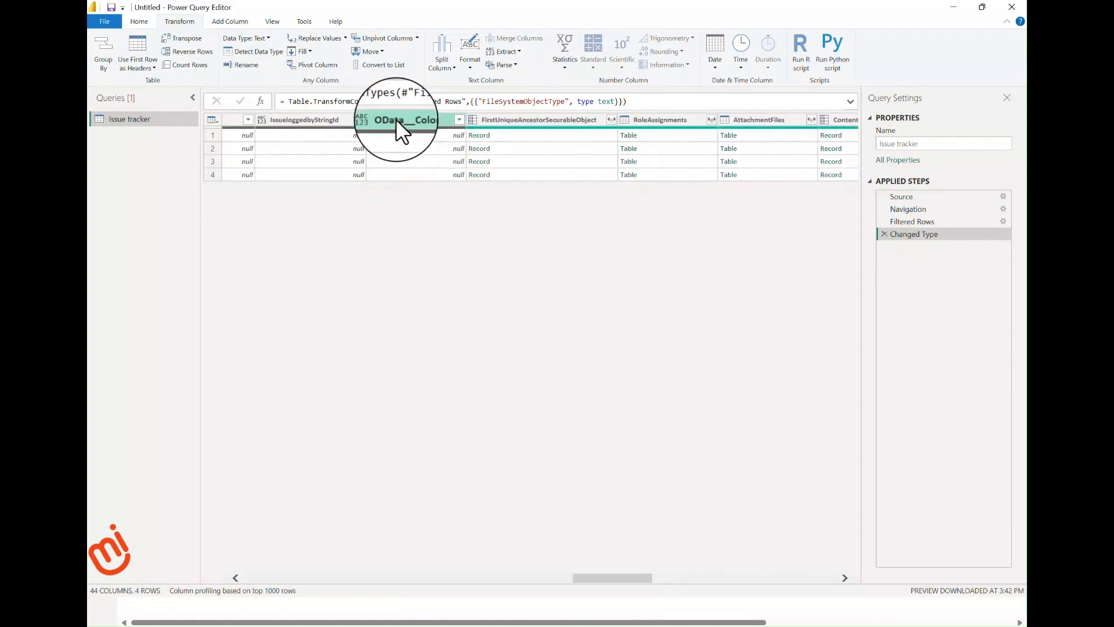
left_click(311, 119)
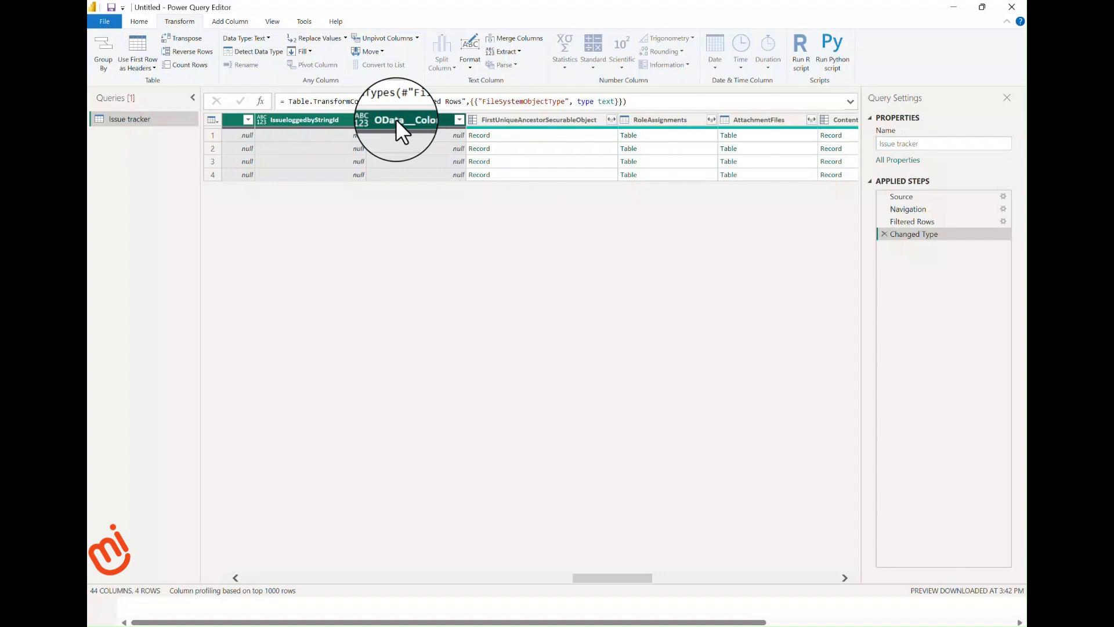
mouse_move(313, 79)
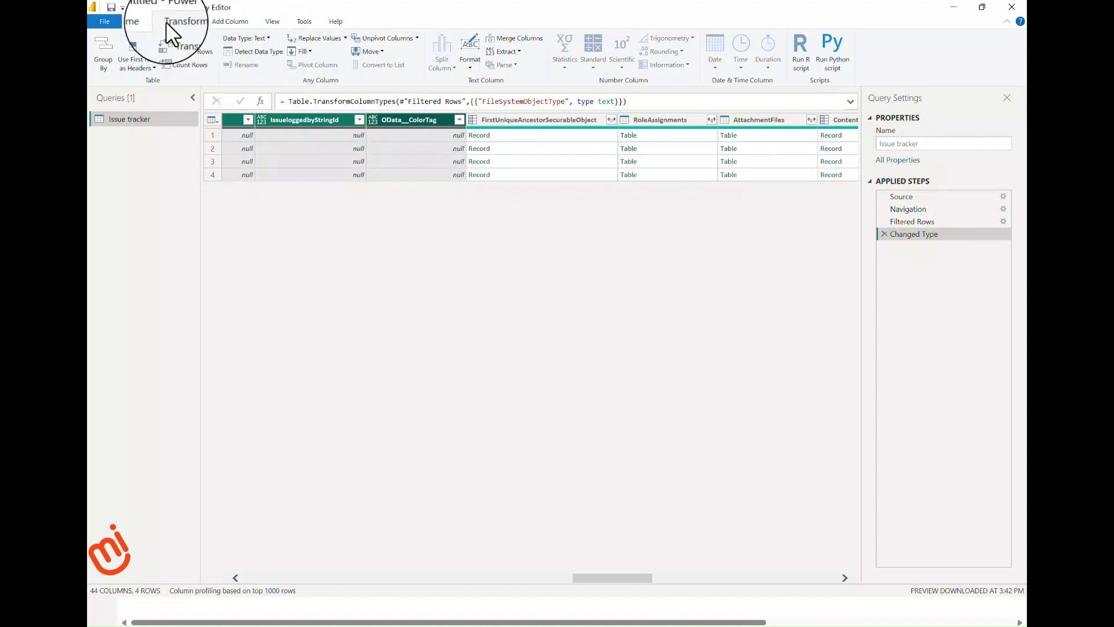
mouse_move(259, 51)
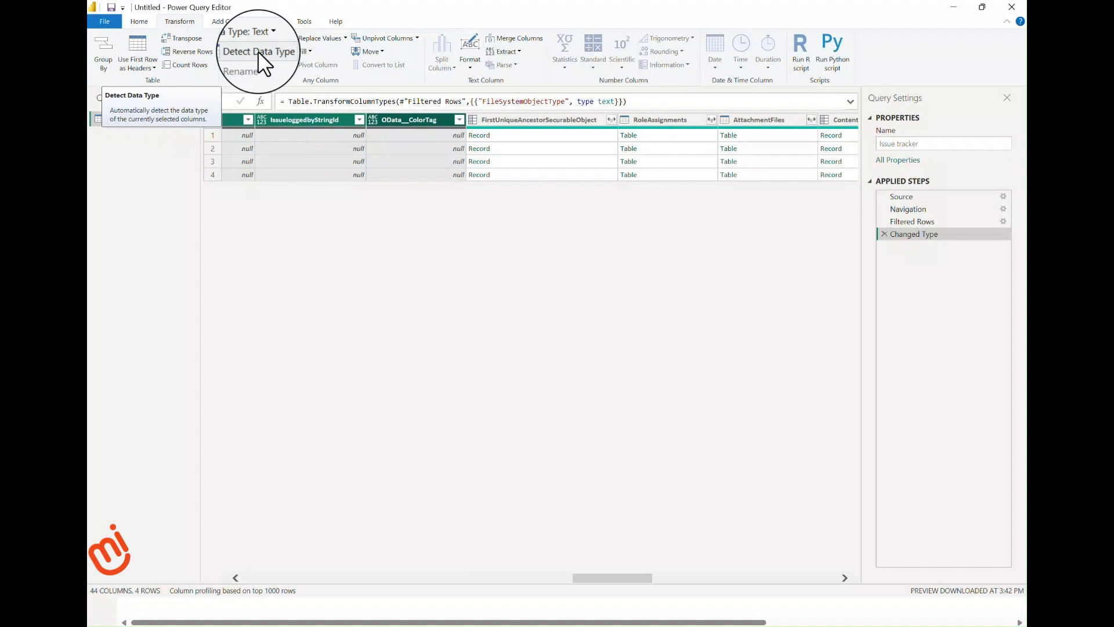
Auto-detect data types, then preview the first FieldValuesAsText record's Description, Priority and Status fields.
left_click(258, 51)
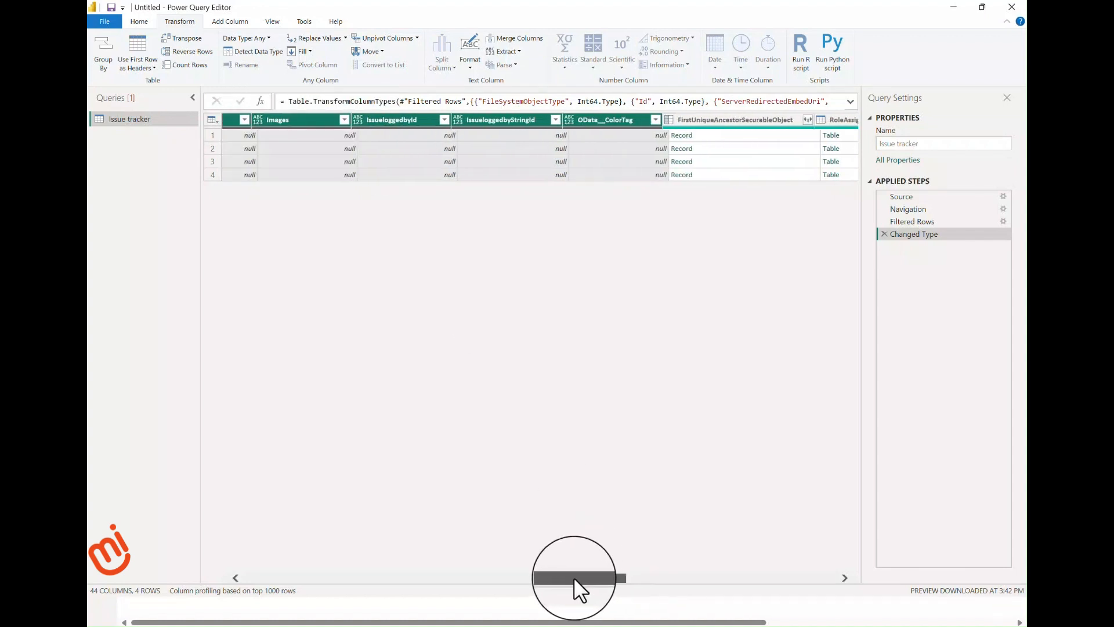
left_click_drag(575, 579, 524, 578)
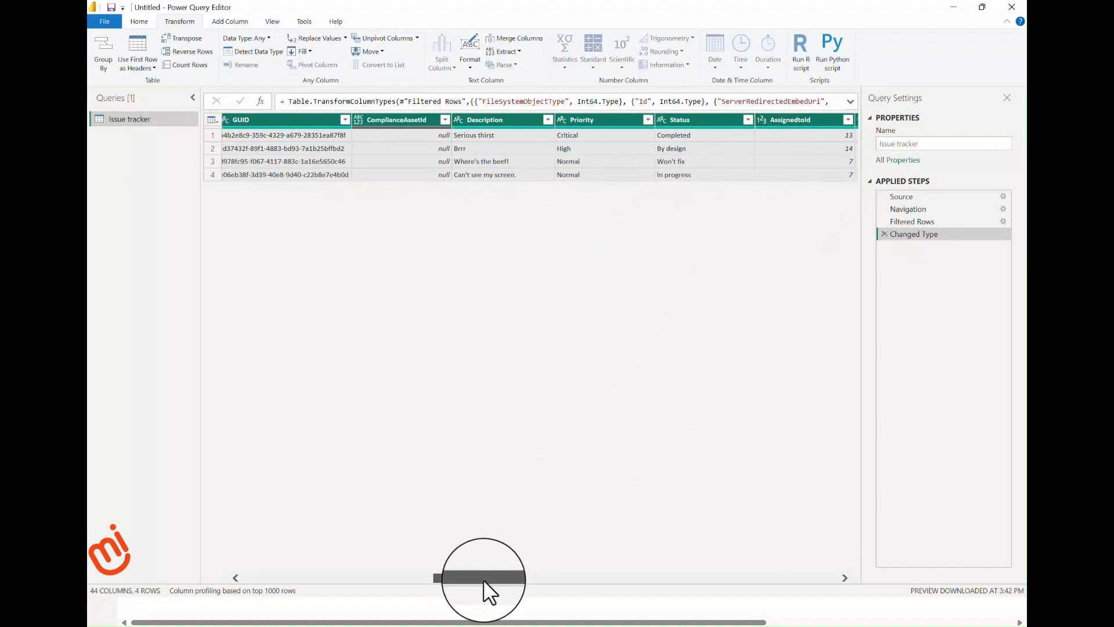
left_click_drag(483, 577, 524, 577)
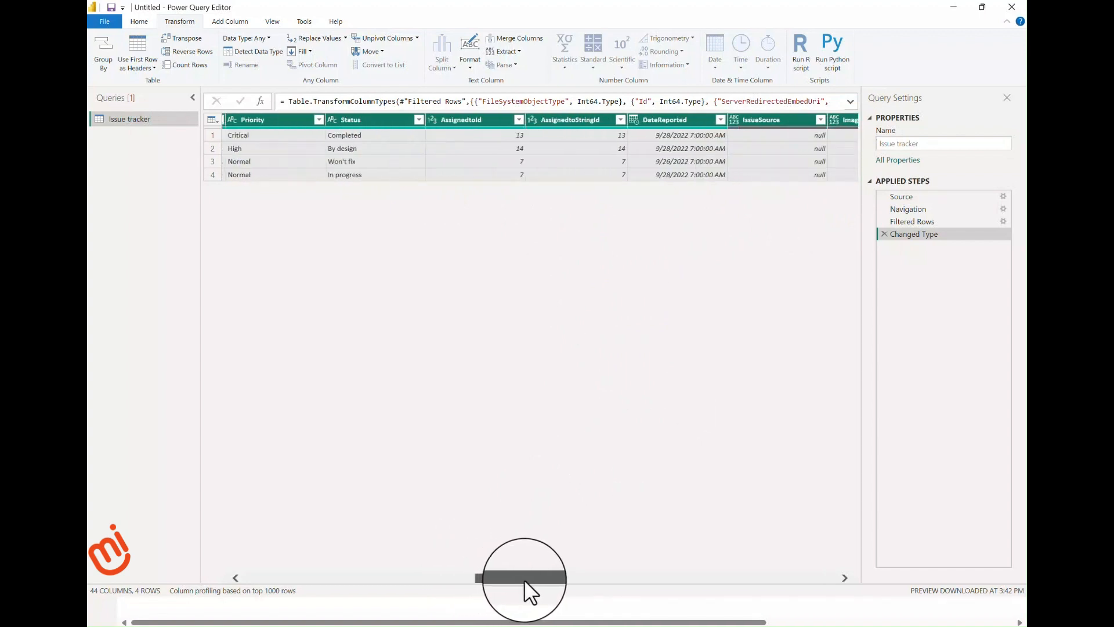
left_click_drag(524, 578, 583, 578)
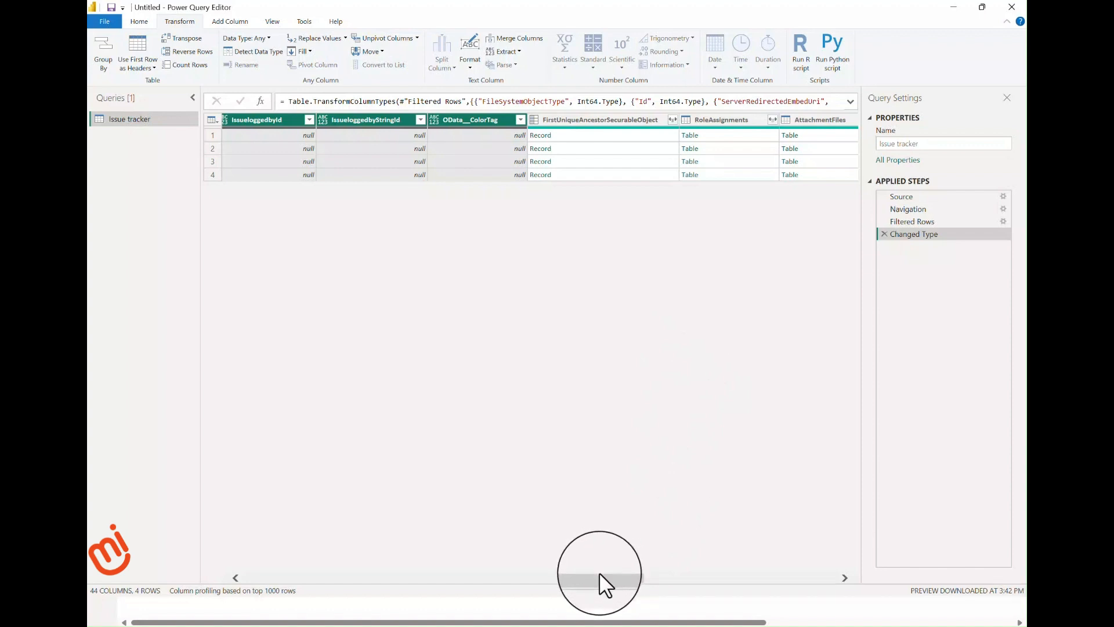
left_click_drag(599, 580, 636, 580)
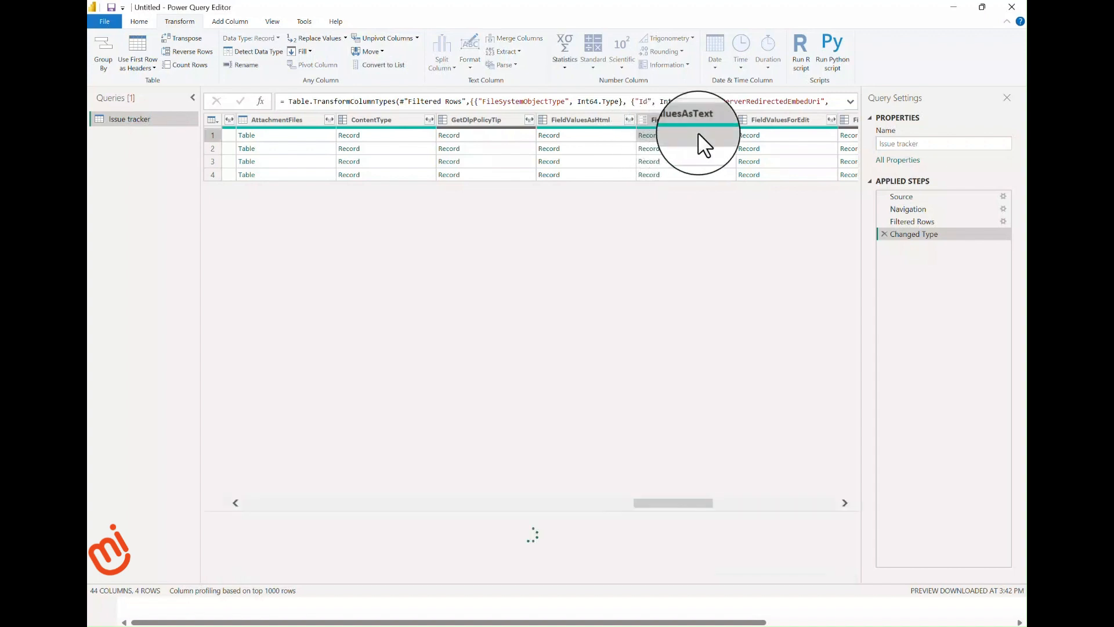
left_click(649, 134)
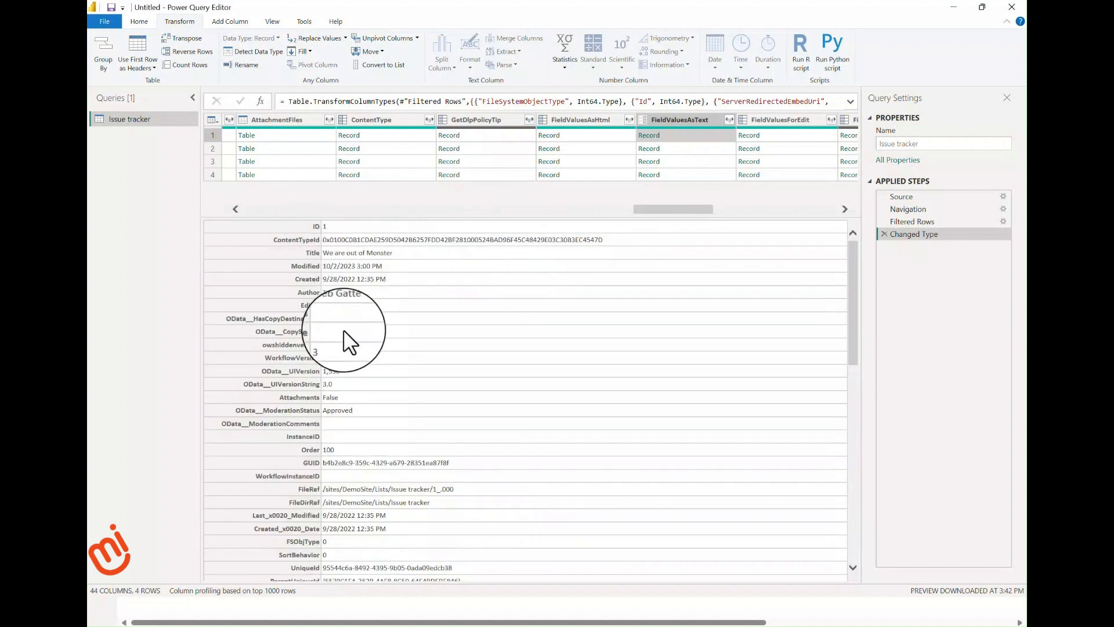
scroll("down", 3)
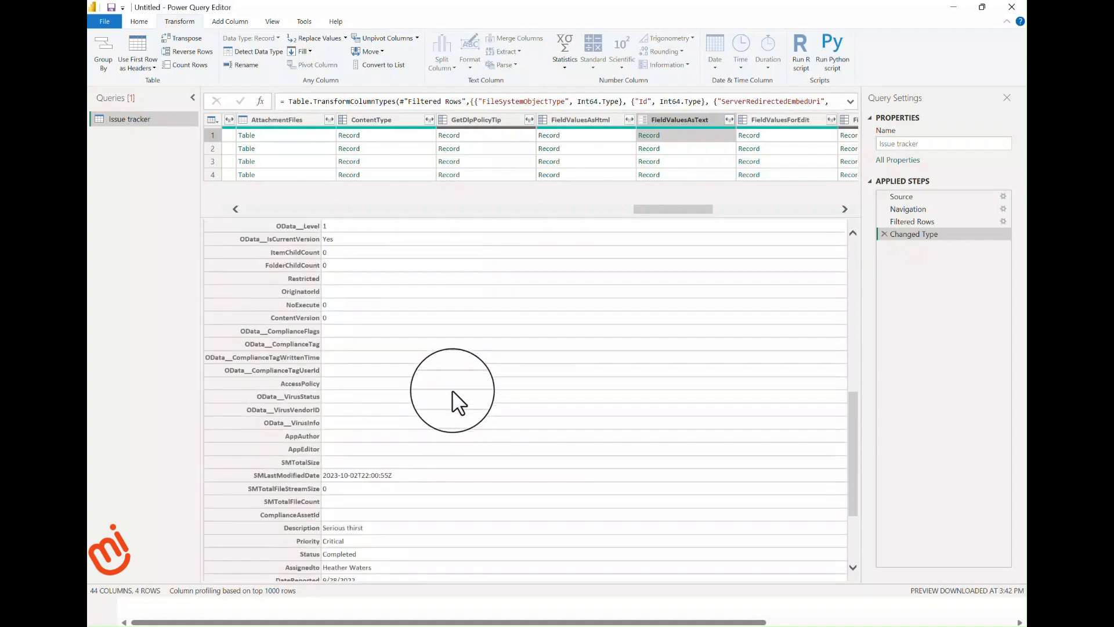
scroll("down", 3)
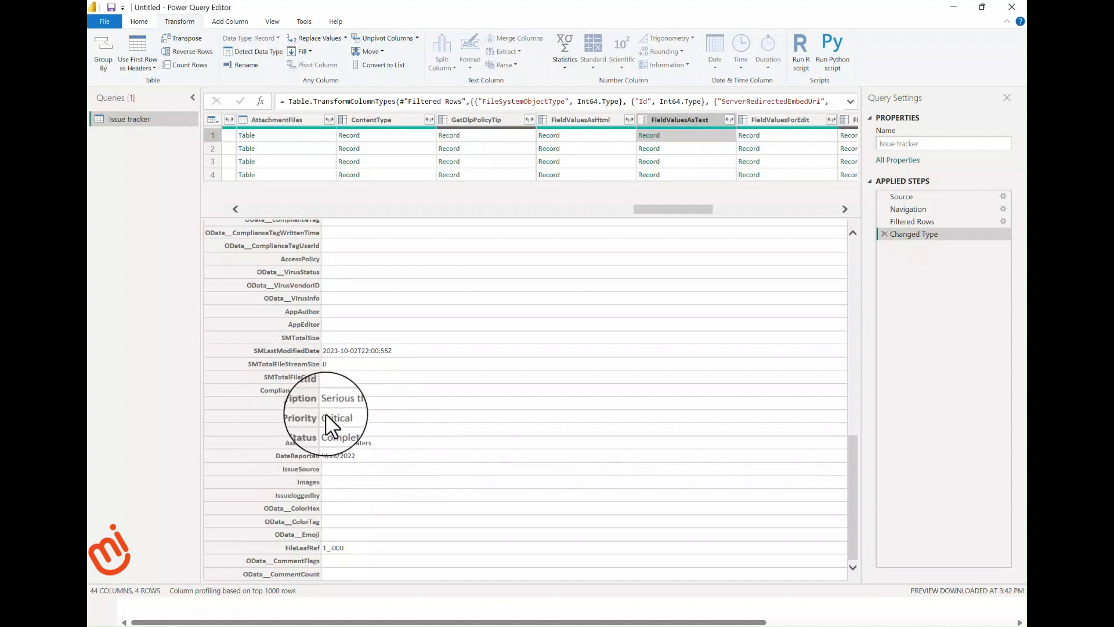
mouse_move(415, 506)
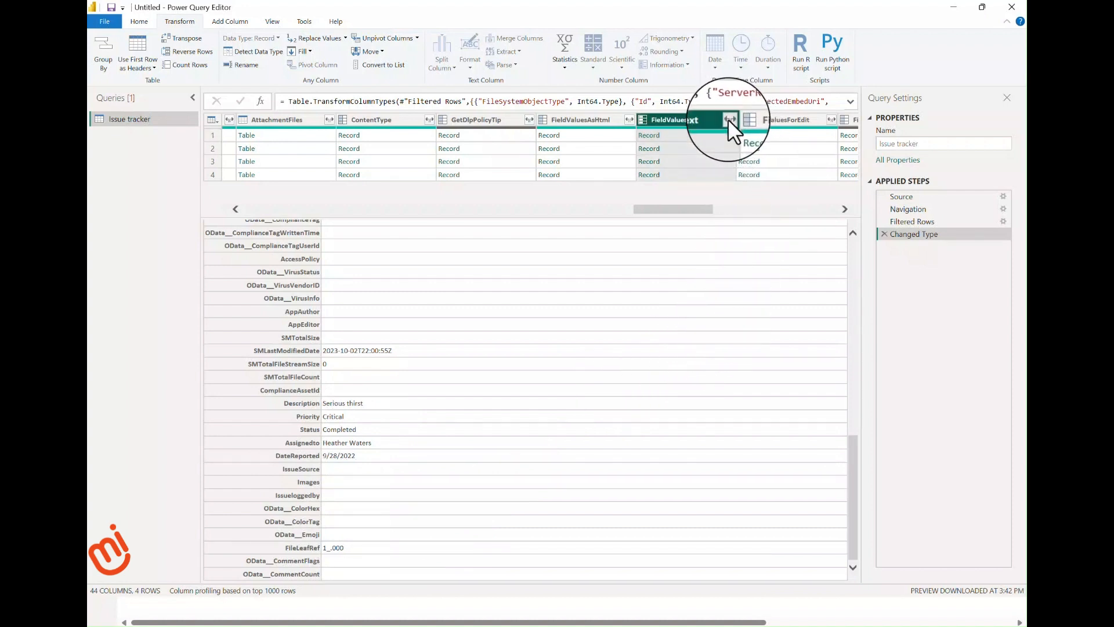
Expand FieldValuesAsText into Assignedto, Priority and Status columns without the original name prefix.
left_click(729, 120)
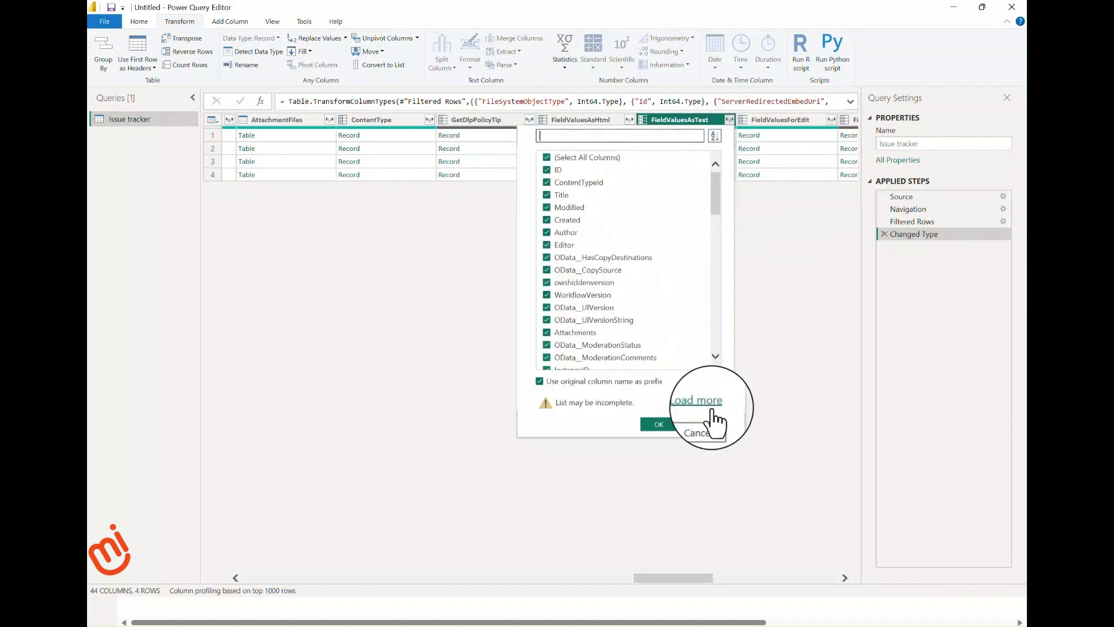
left_click(696, 399)
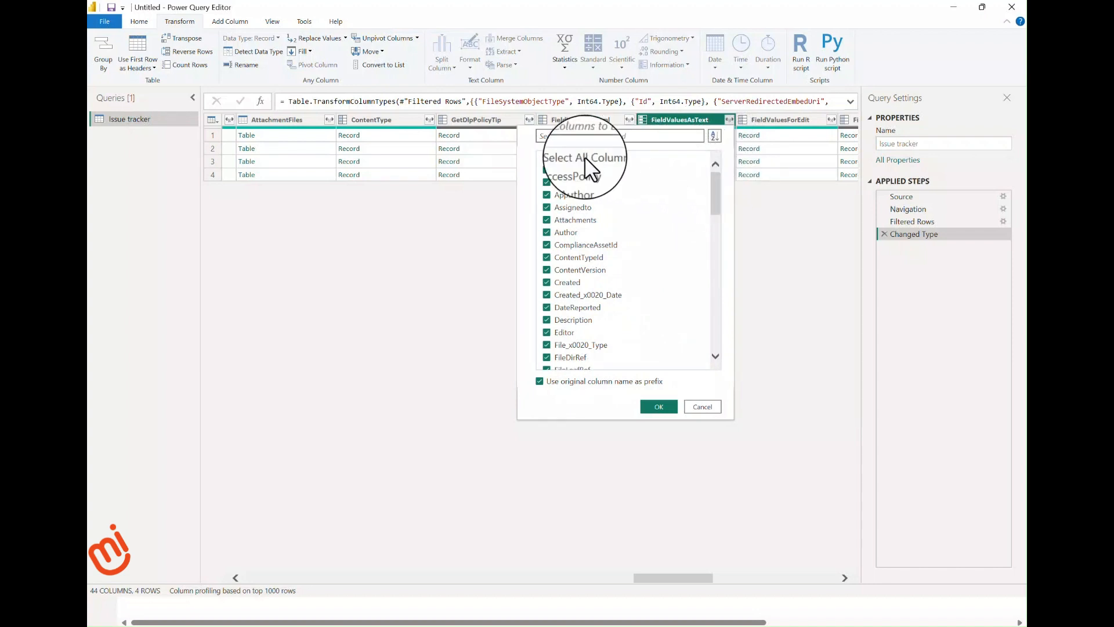
left_click(573, 158)
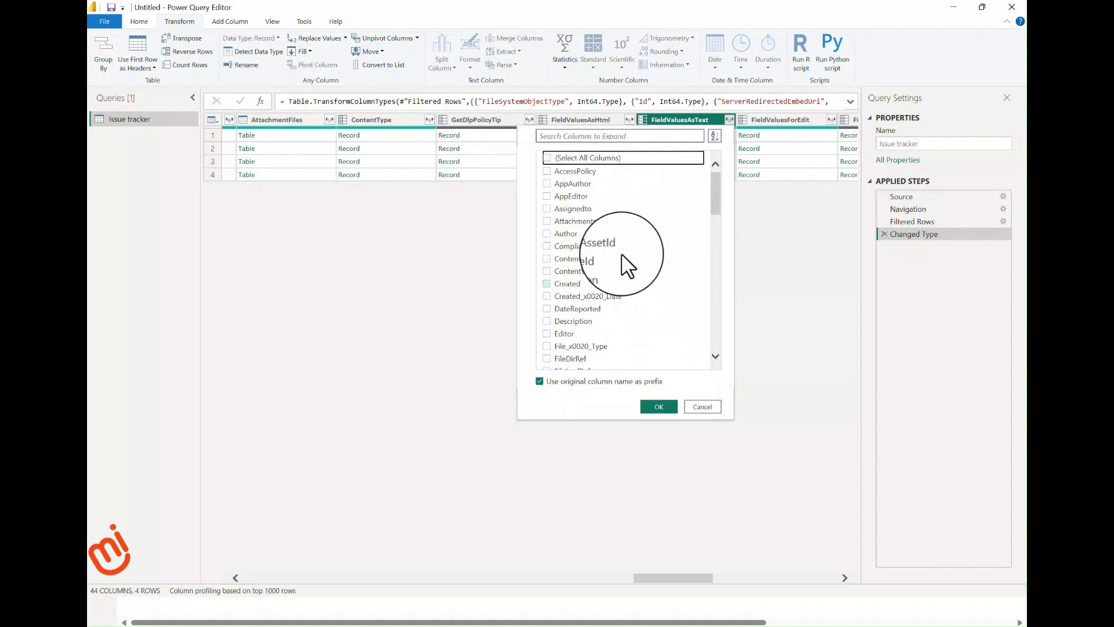
left_click(547, 208)
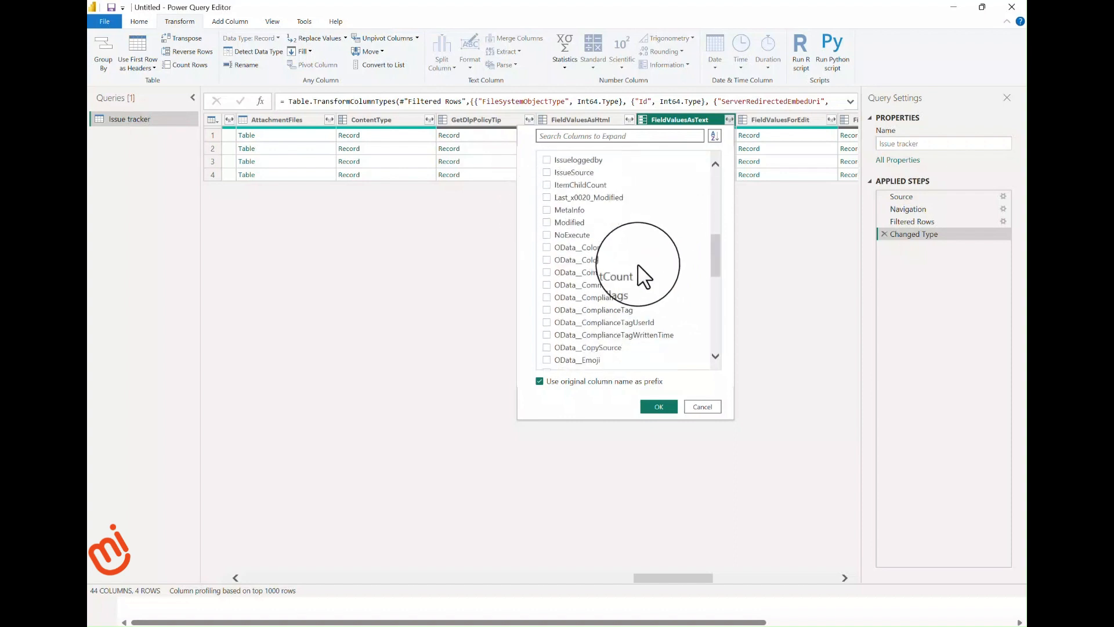
scroll("down", 3)
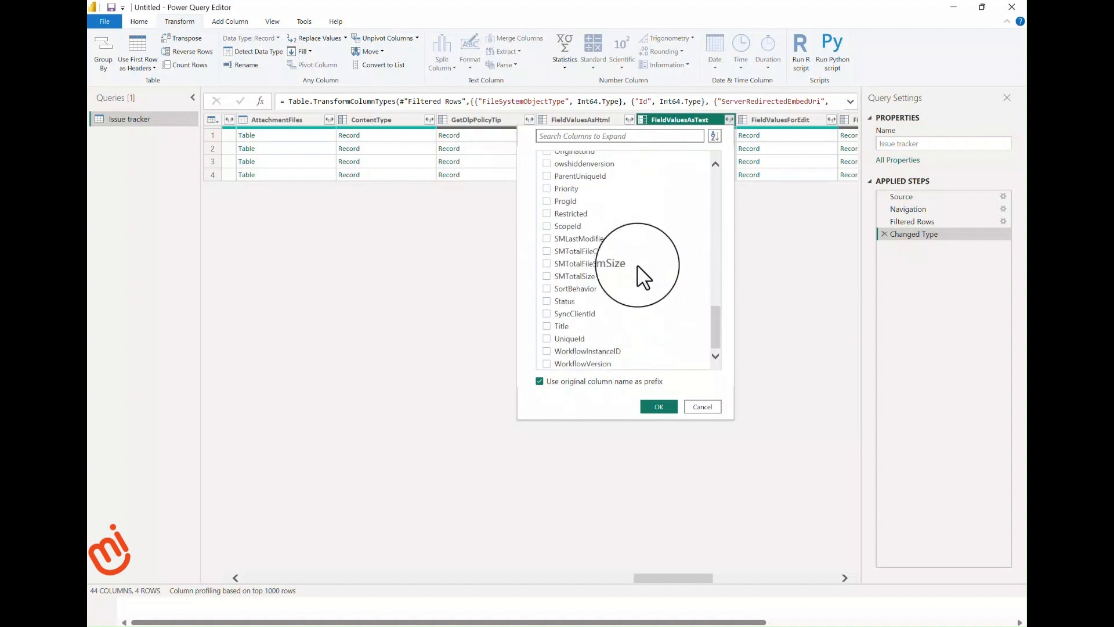
left_click(545, 188)
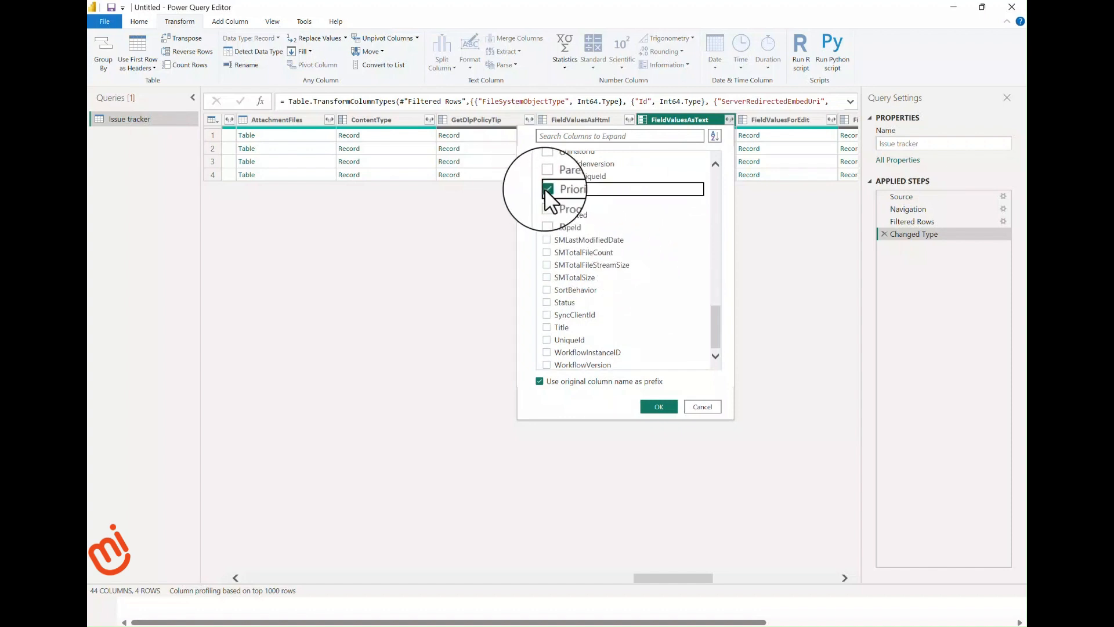
left_click(546, 302)
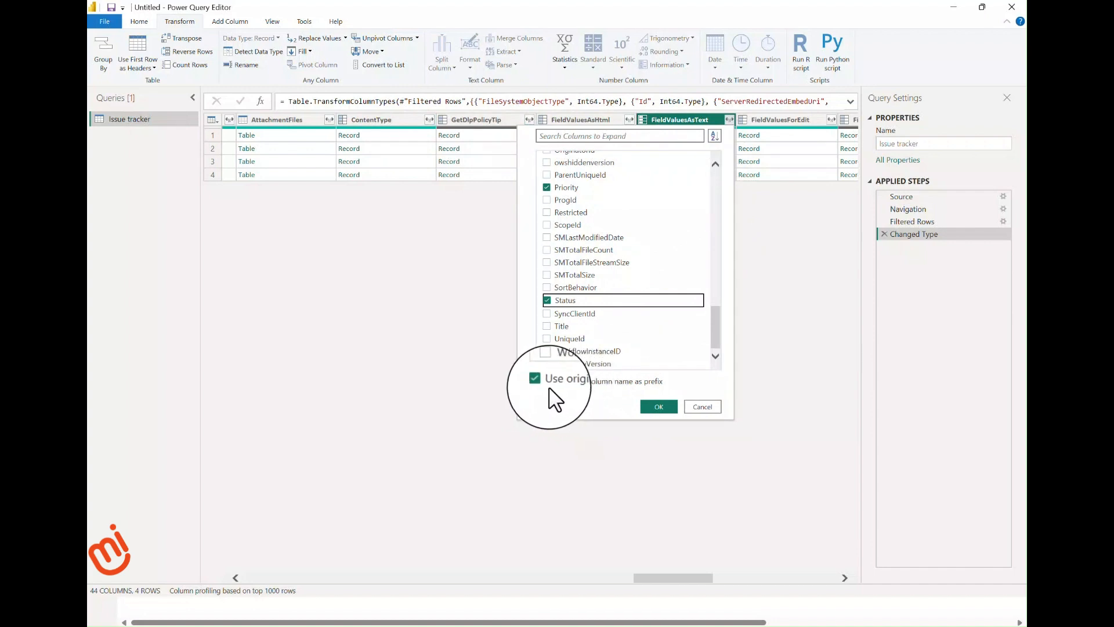
left_click(534, 378)
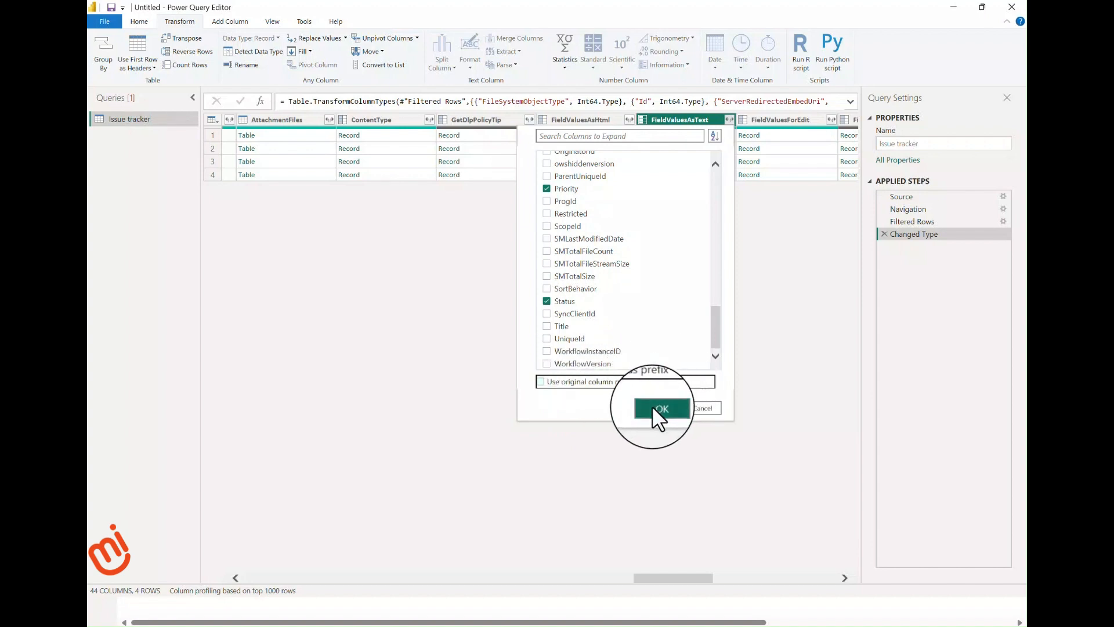
left_click(661, 408)
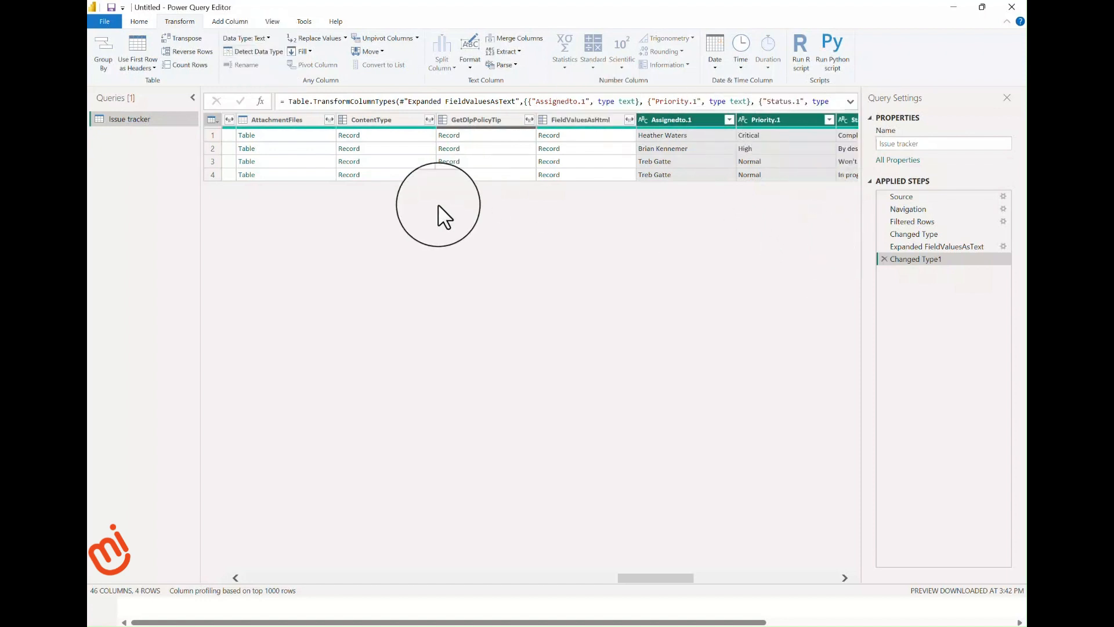
Close & Apply so the Issue tracker table loads into the report's Data pane.
left_click(139, 21)
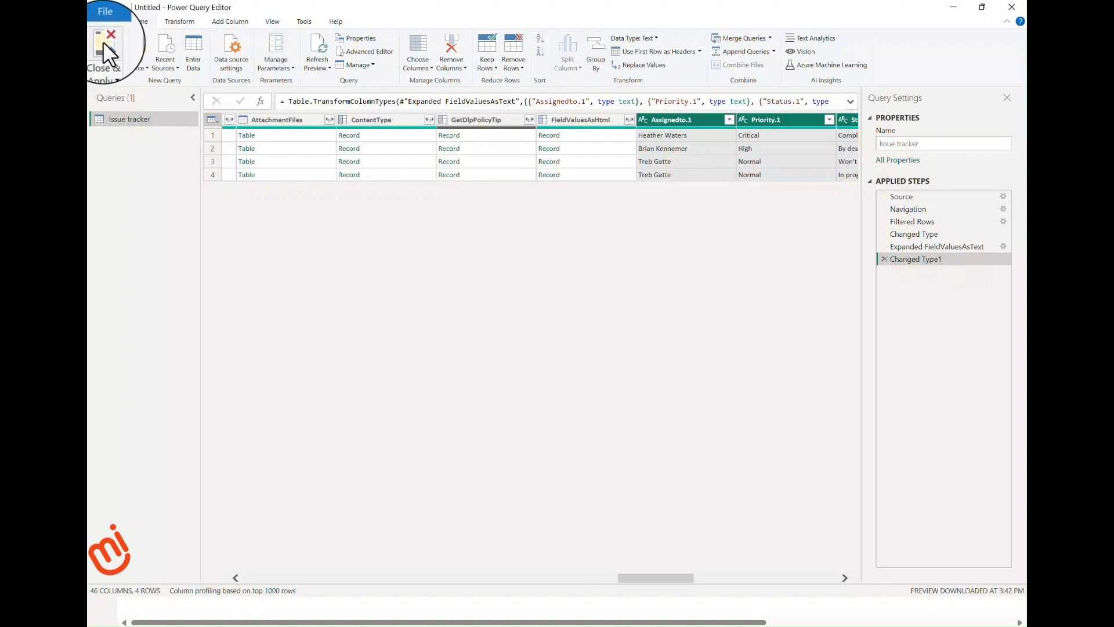
left_click(99, 52)
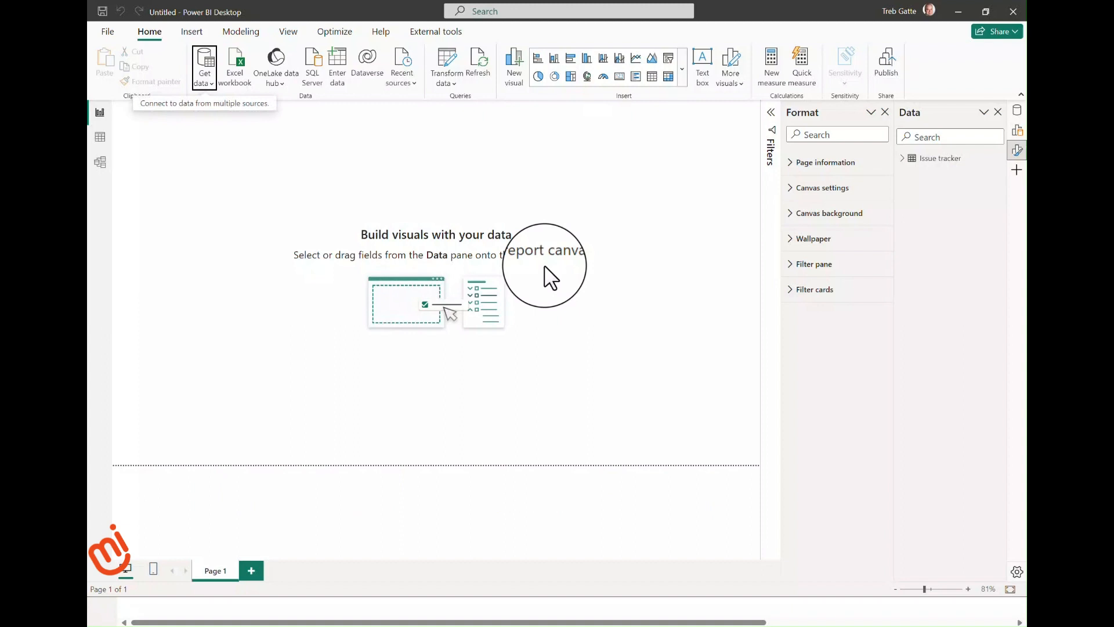
mouse_move(555, 284)
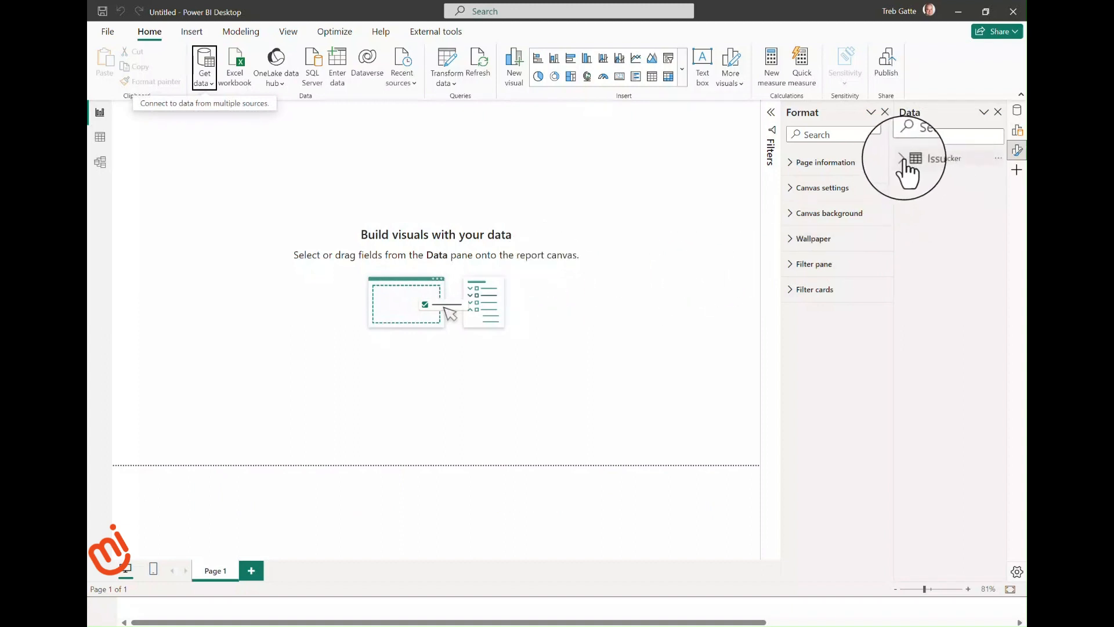
left_click(901, 158)
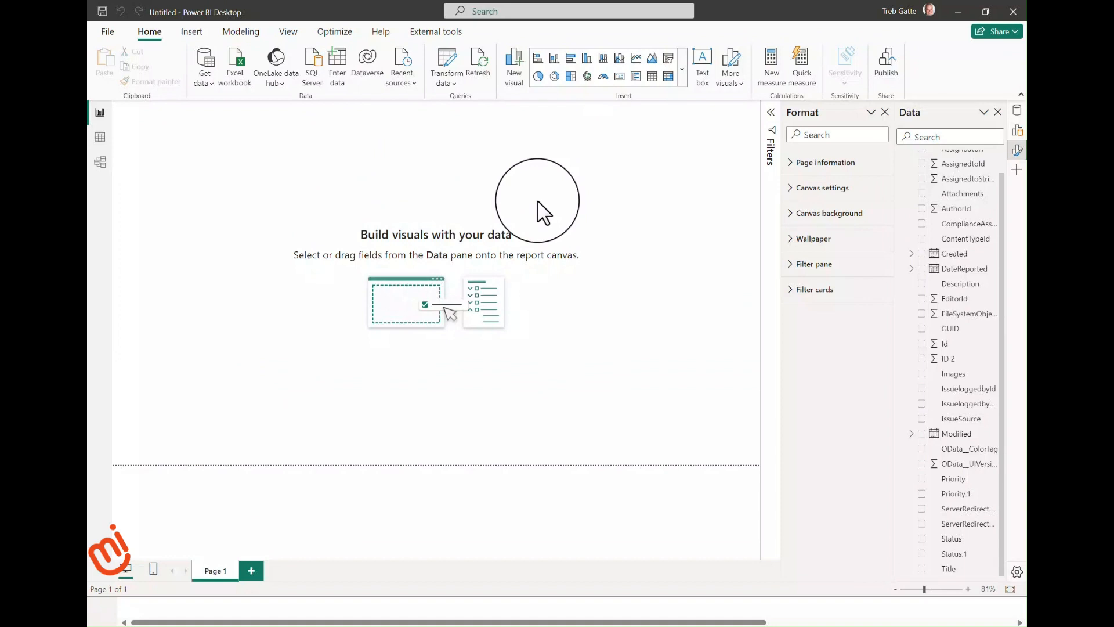
mouse_move(491, 460)
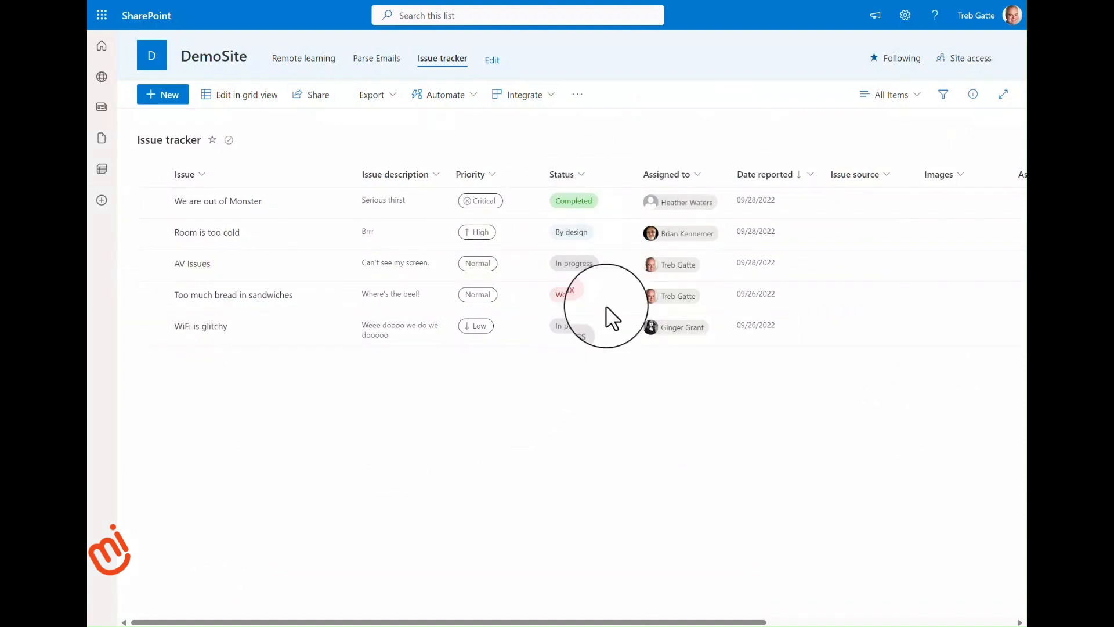
left_click(892, 94)
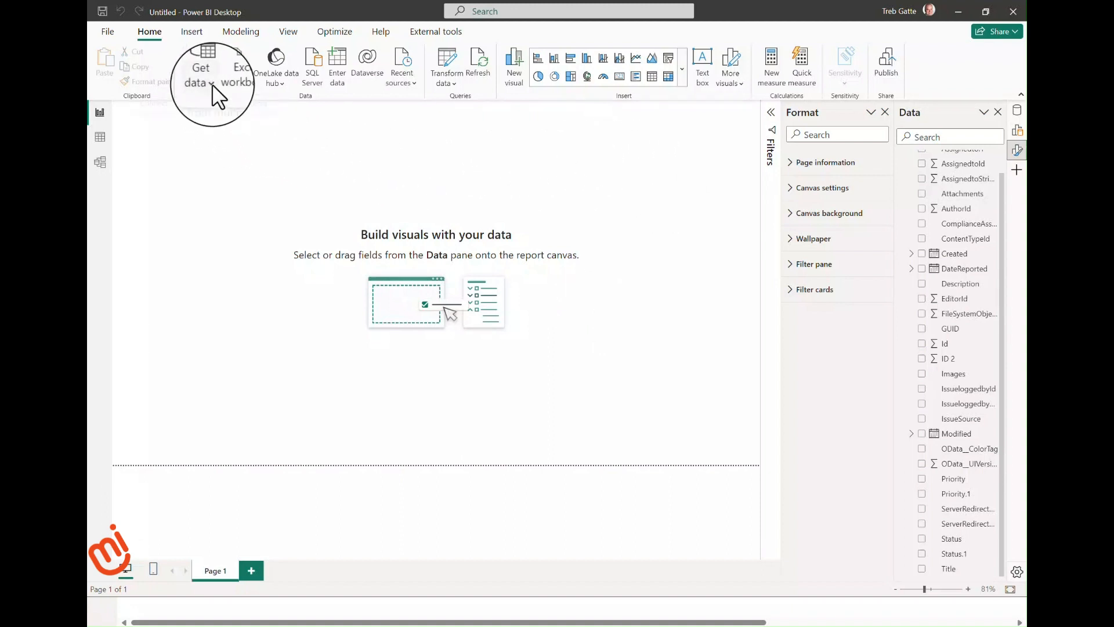
Search 'share' in Get Data and connect to a second SharePoint Online List source.
left_click(201, 70)
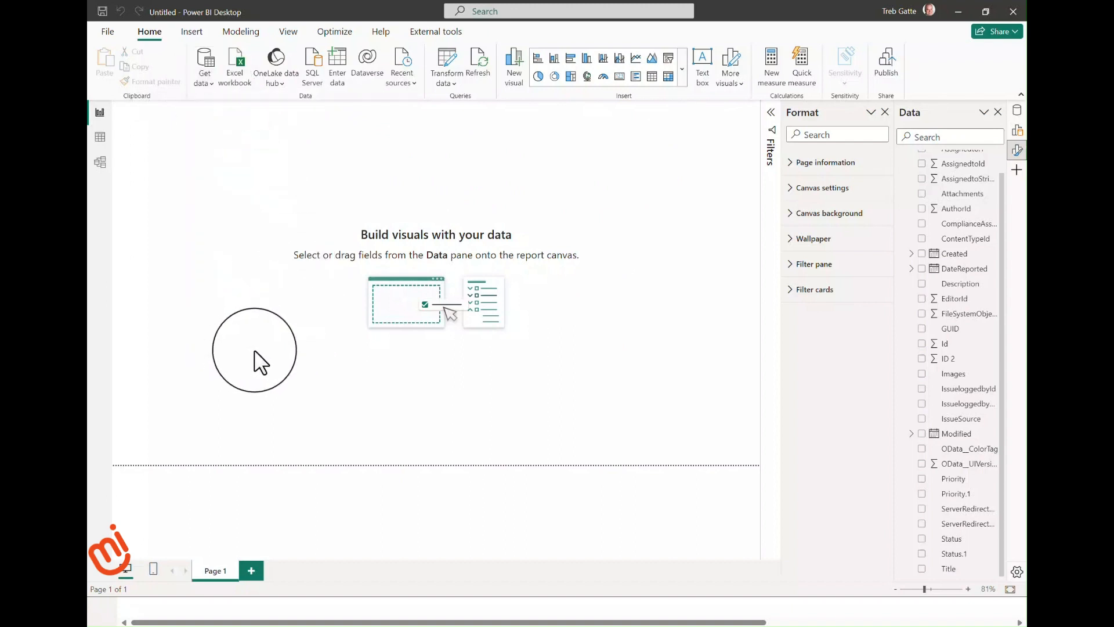
left_click(202, 64)
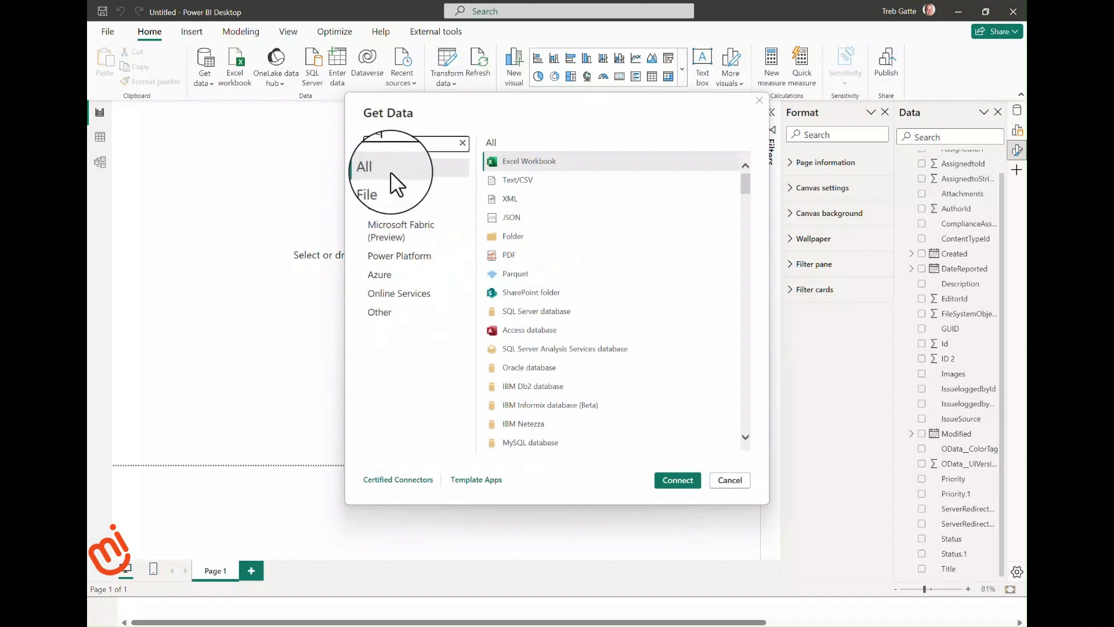
type("share")
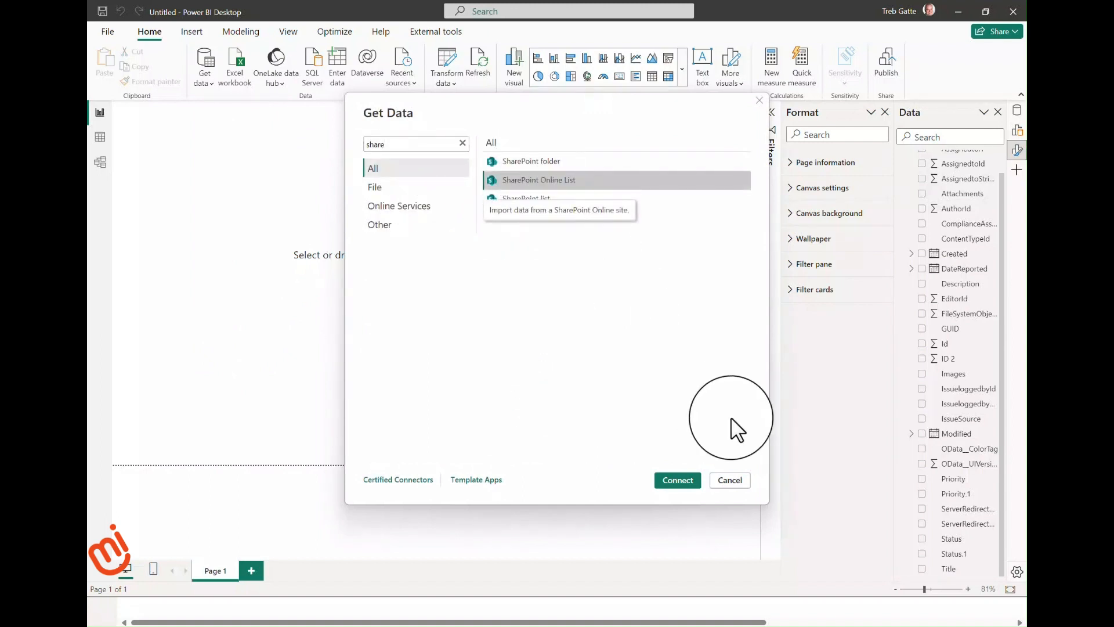
left_click(729, 481)
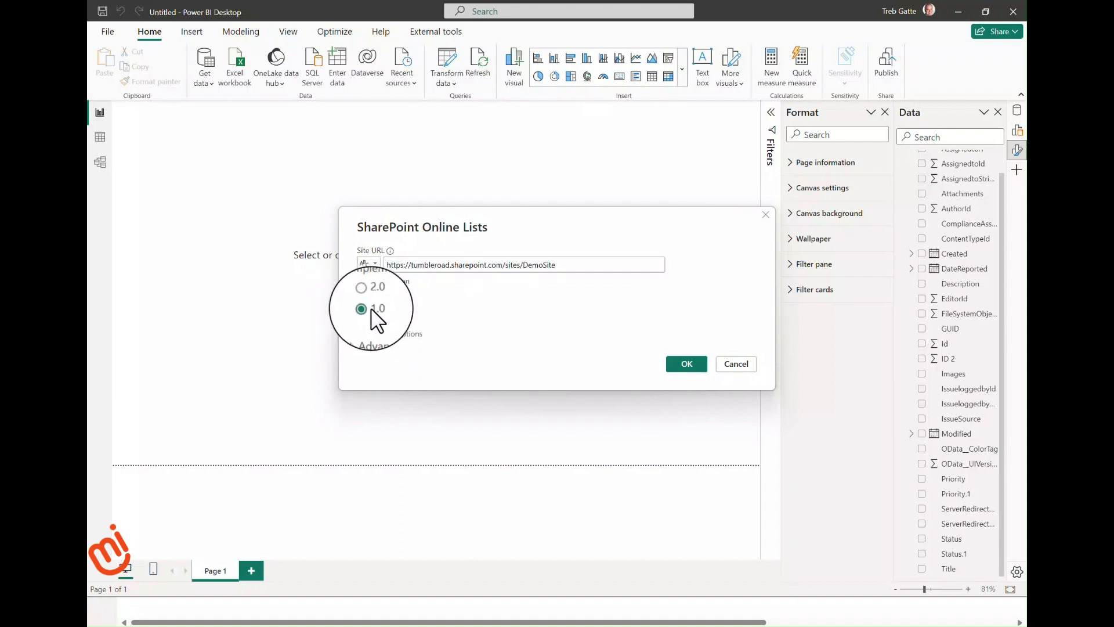
Choose the 2.0 implementation with the All columns view mode and confirm.
left_click(362, 291)
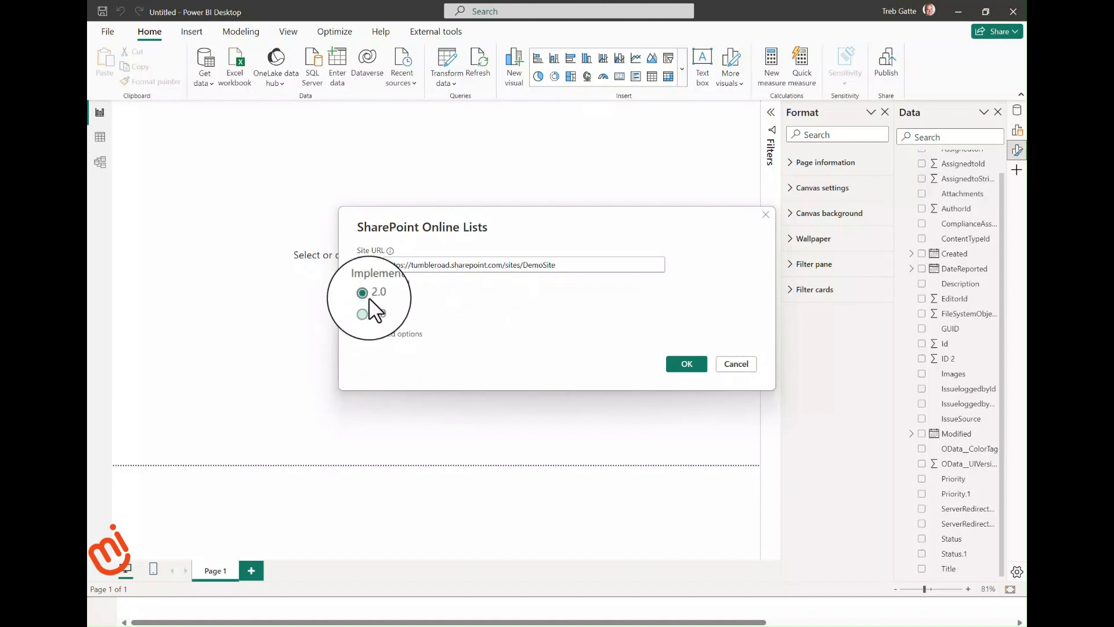
left_click(383, 335)
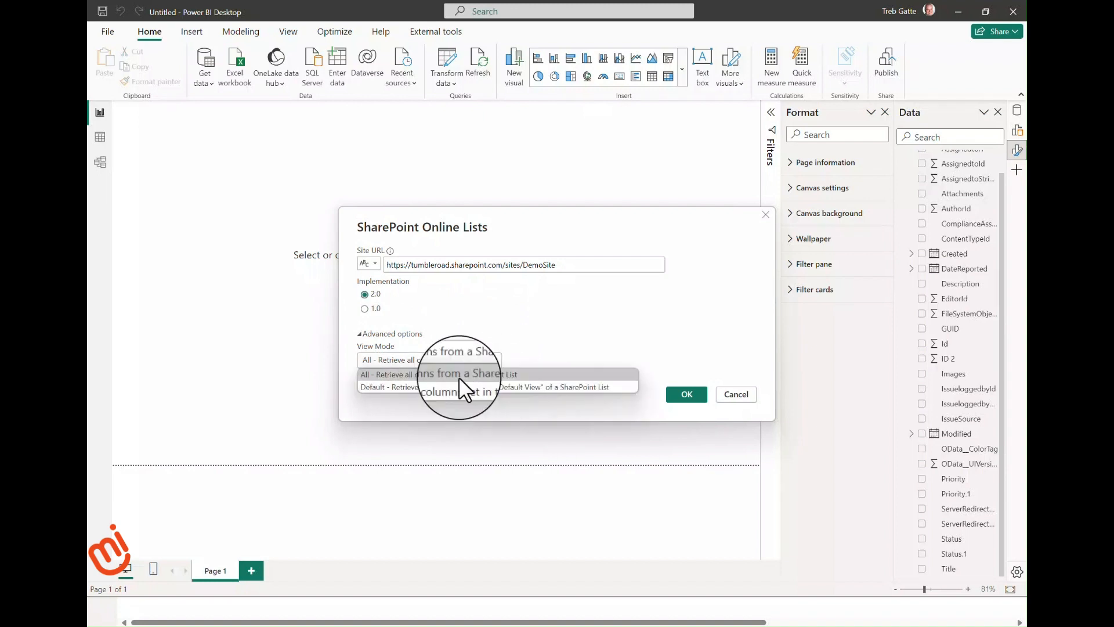
left_click(436, 373)
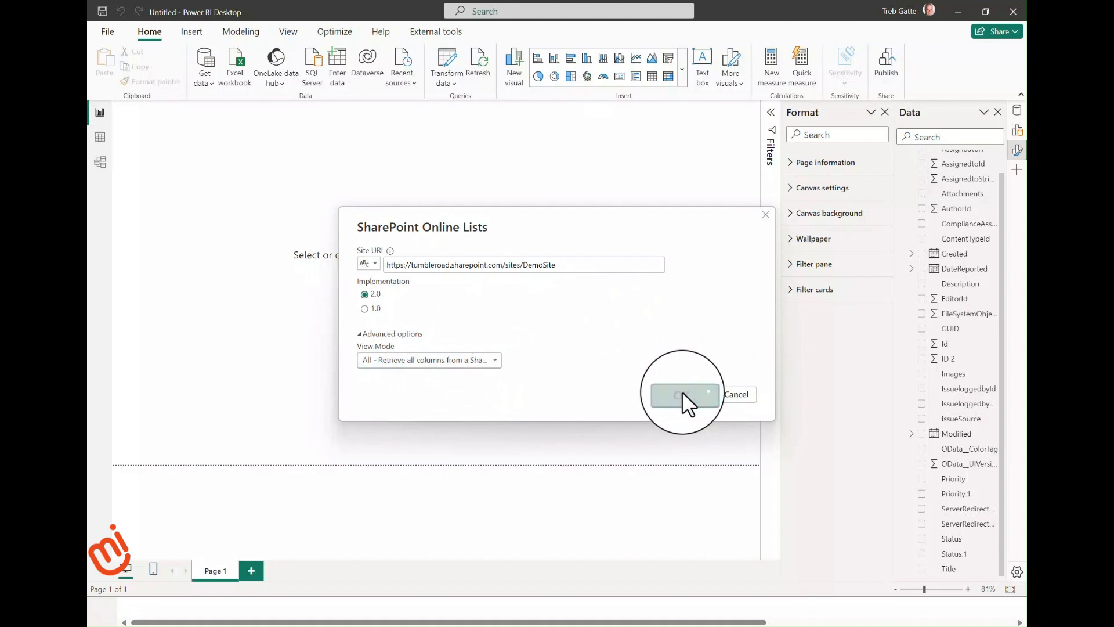
left_click(685, 395)
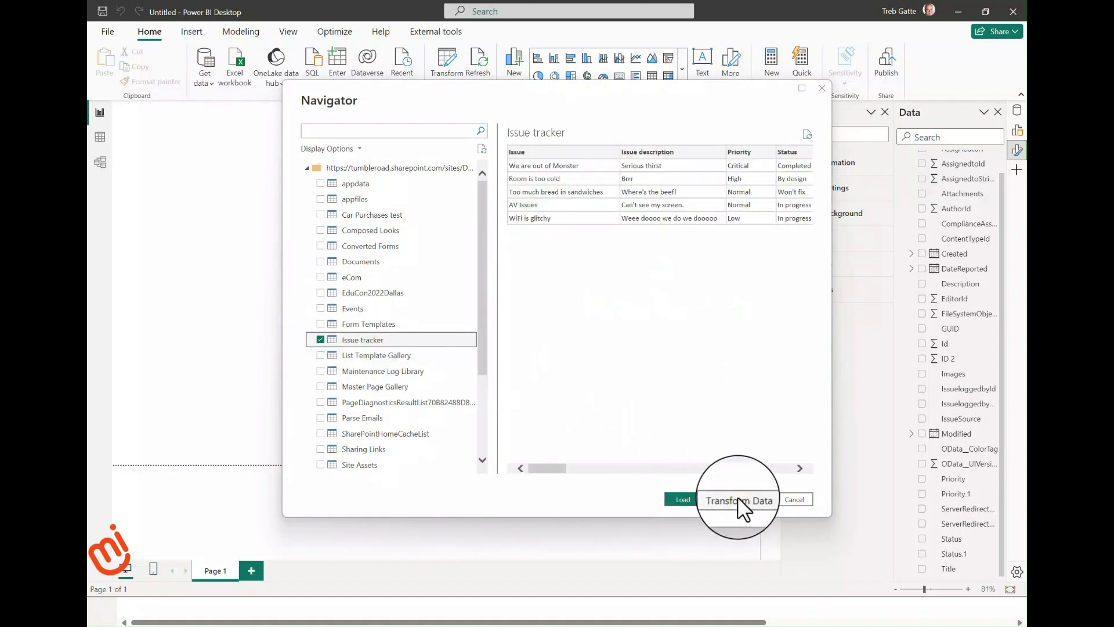
Transform the Issue tracker list and expand its Assigned to lists into new rows.
left_click(682, 500)
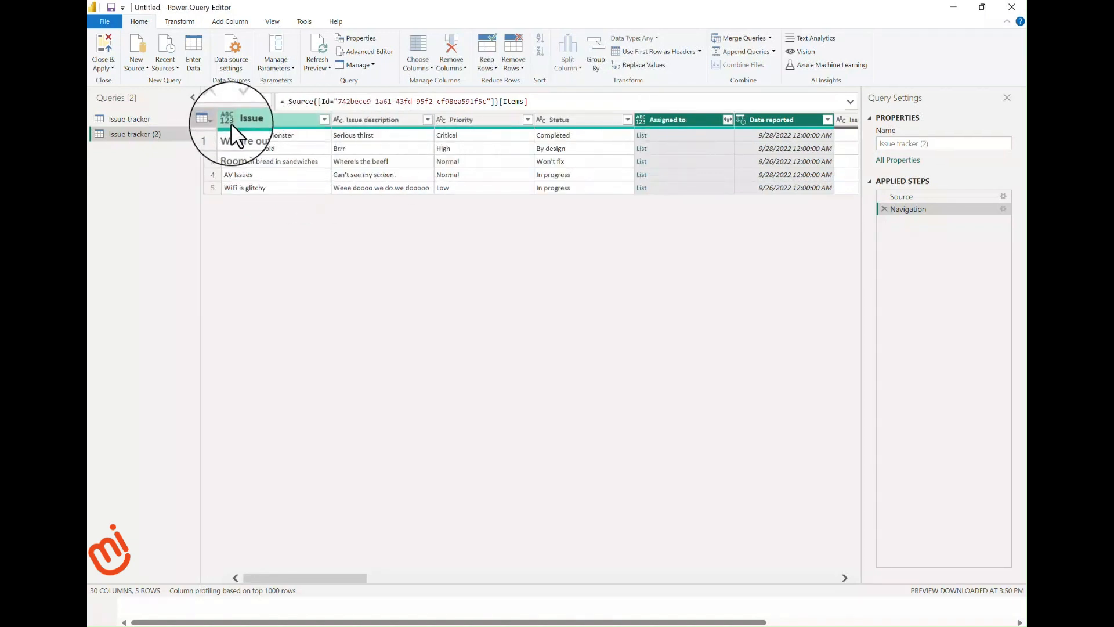
mouse_move(725, 160)
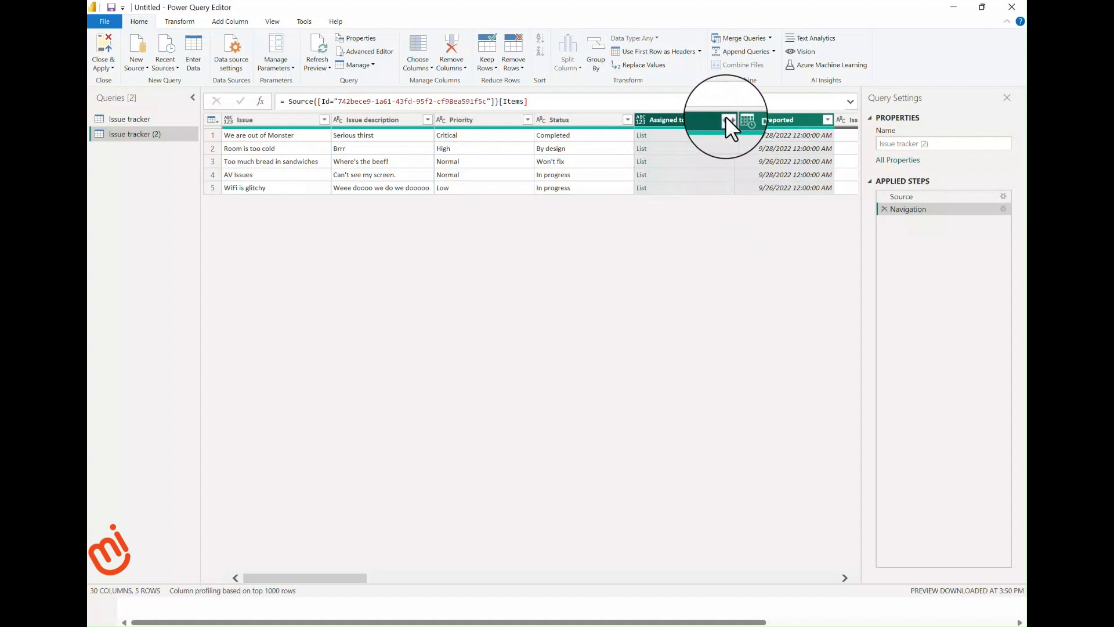
left_click(724, 120)
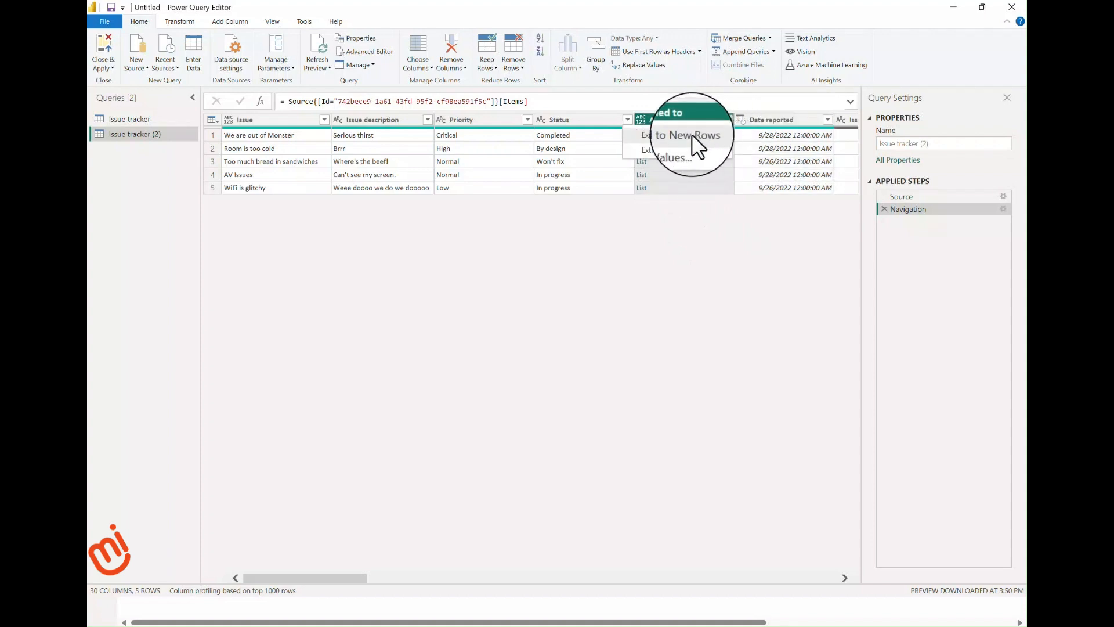
left_click(685, 135)
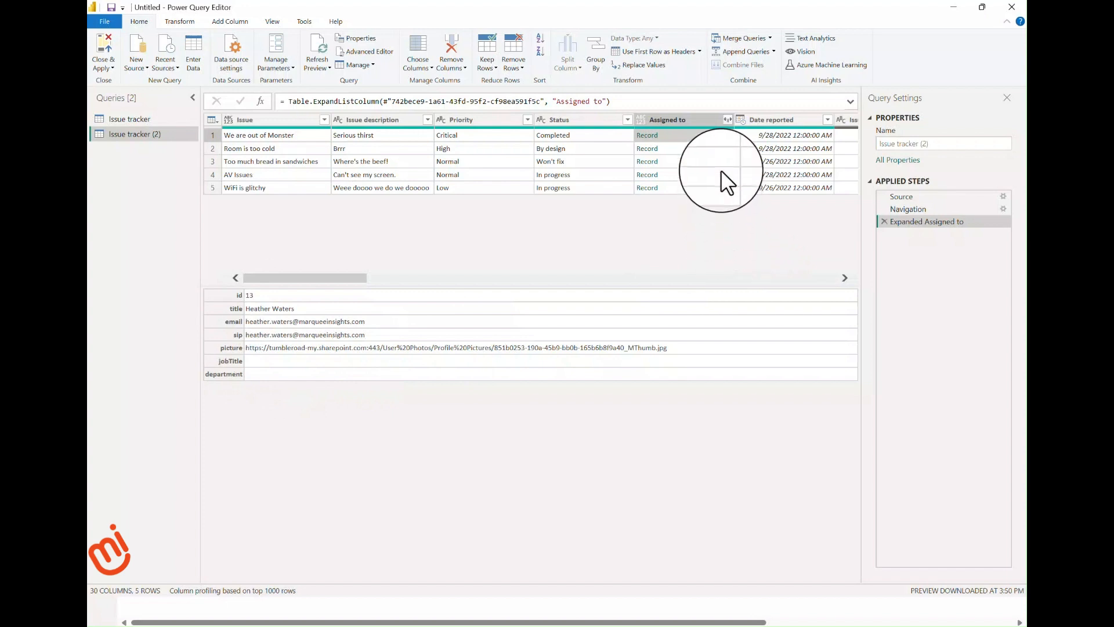
Expand the Assigned to records keeping only the title field as Assigned to.title.
left_click(727, 119)
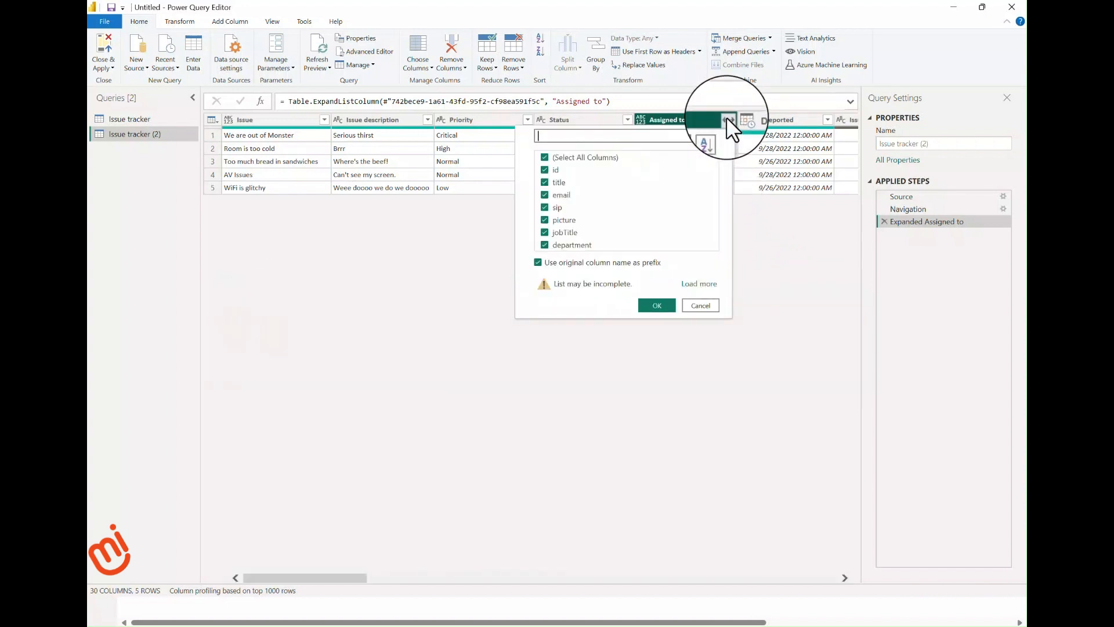
left_click(543, 158)
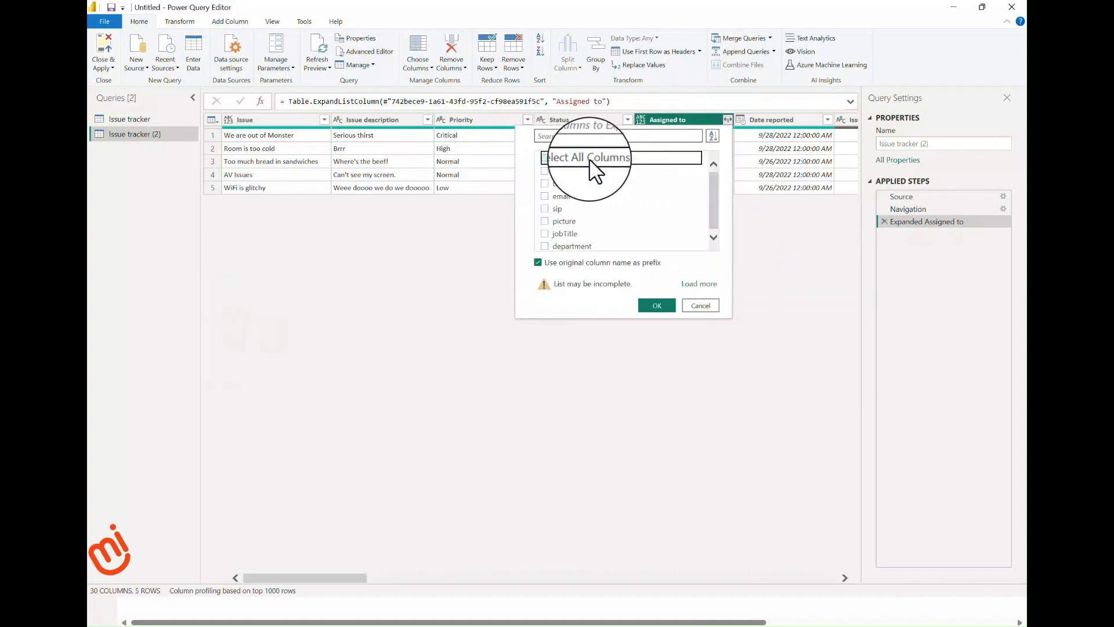
left_click(545, 183)
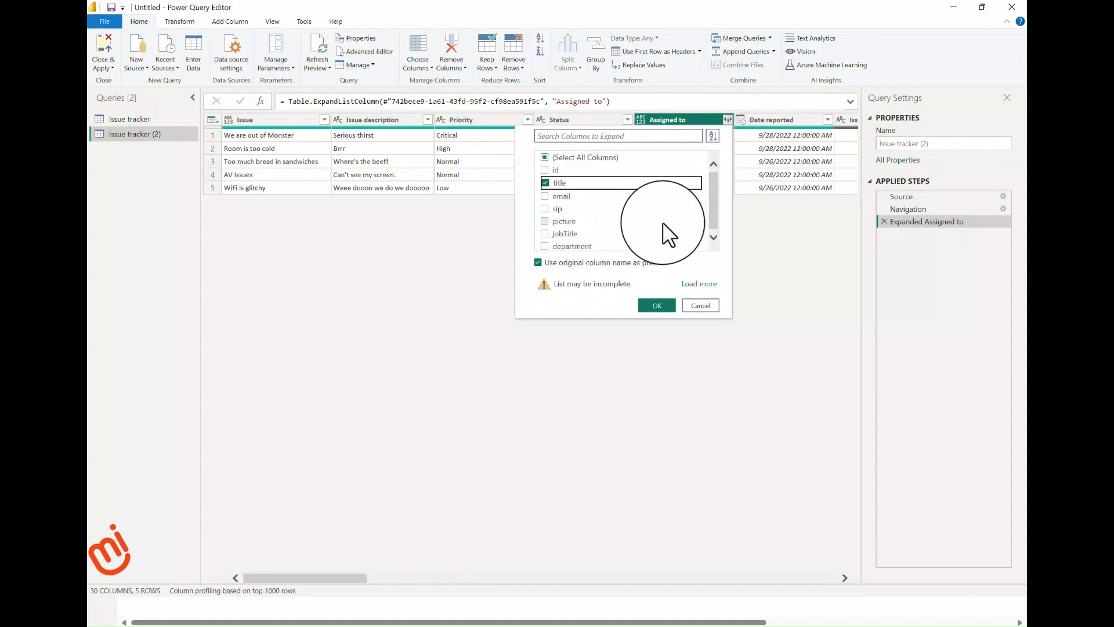
mouse_move(657, 305)
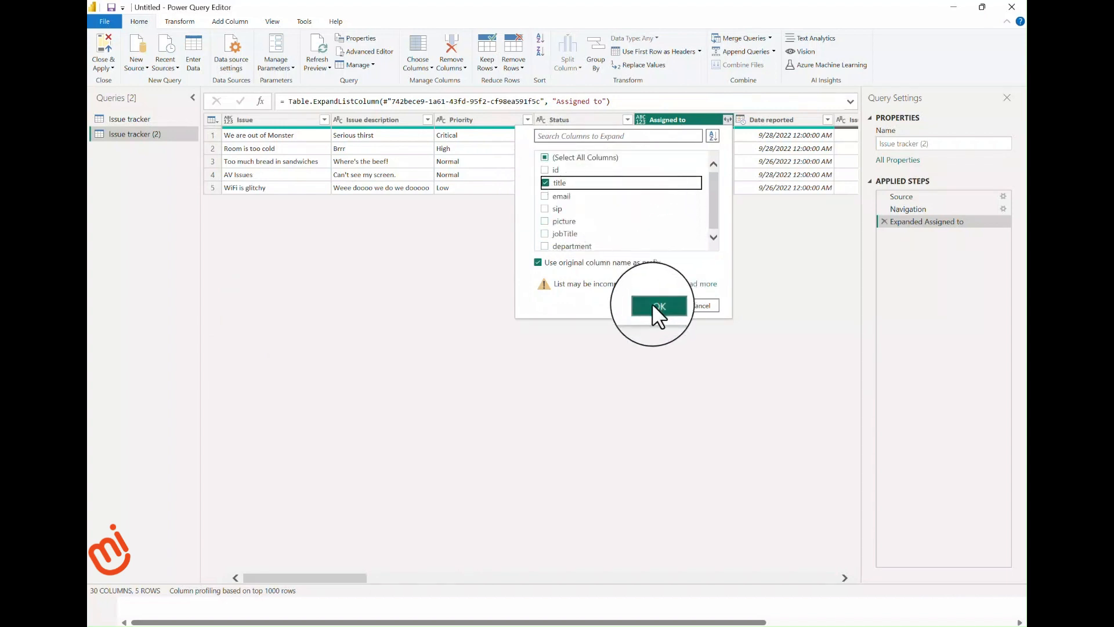
left_click(658, 306)
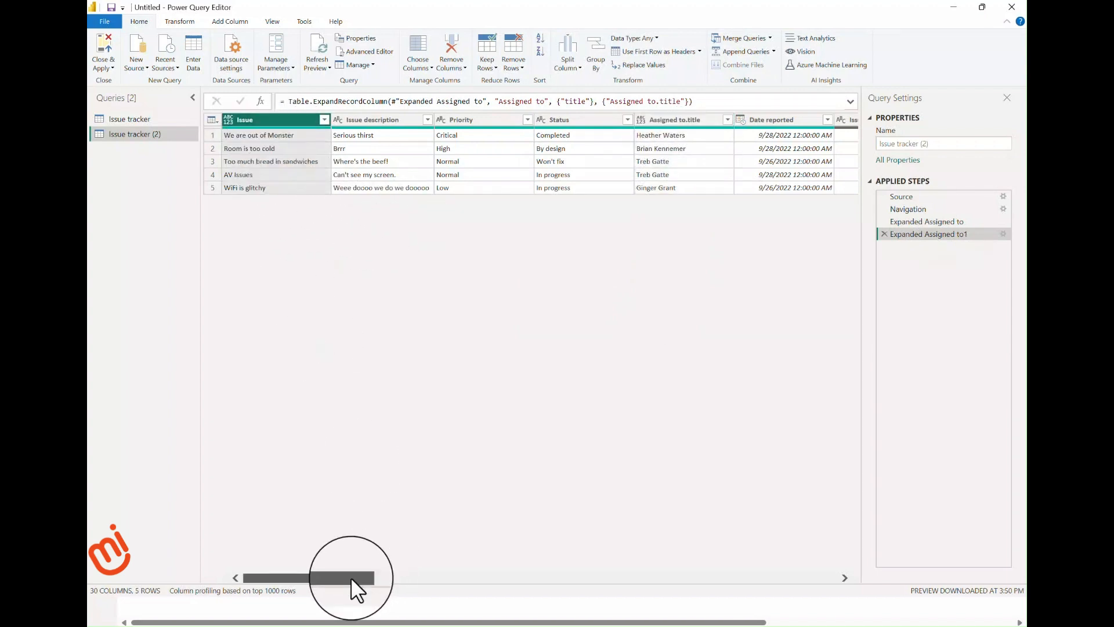
Run Detect Data Type from the Transform commands so the columns get proper types.
left_click_drag(348, 577, 814, 577)
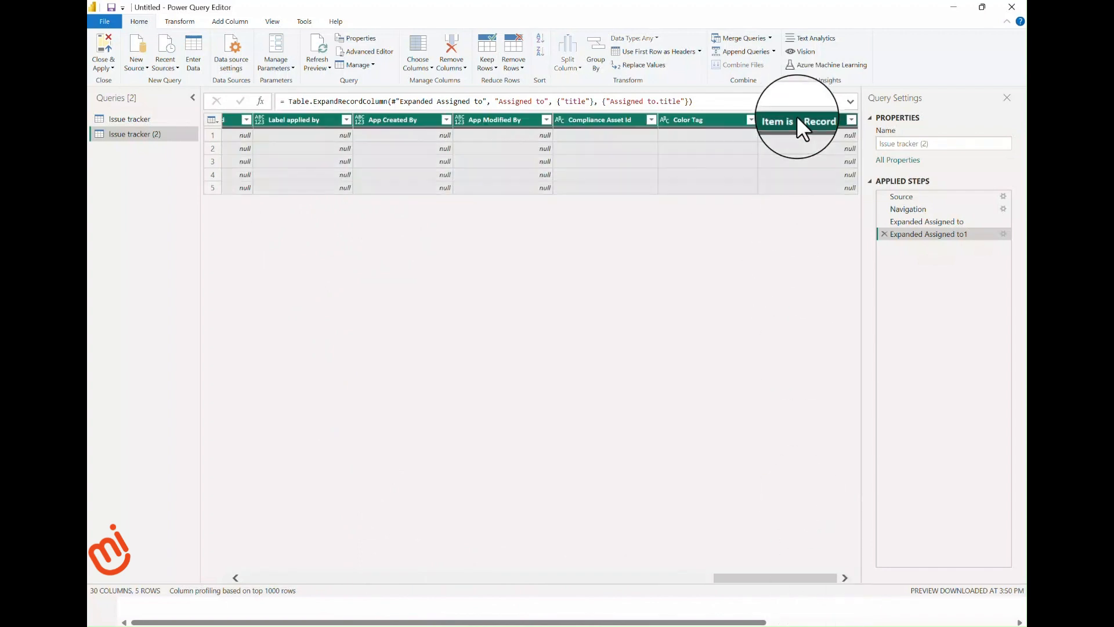
left_click(179, 22)
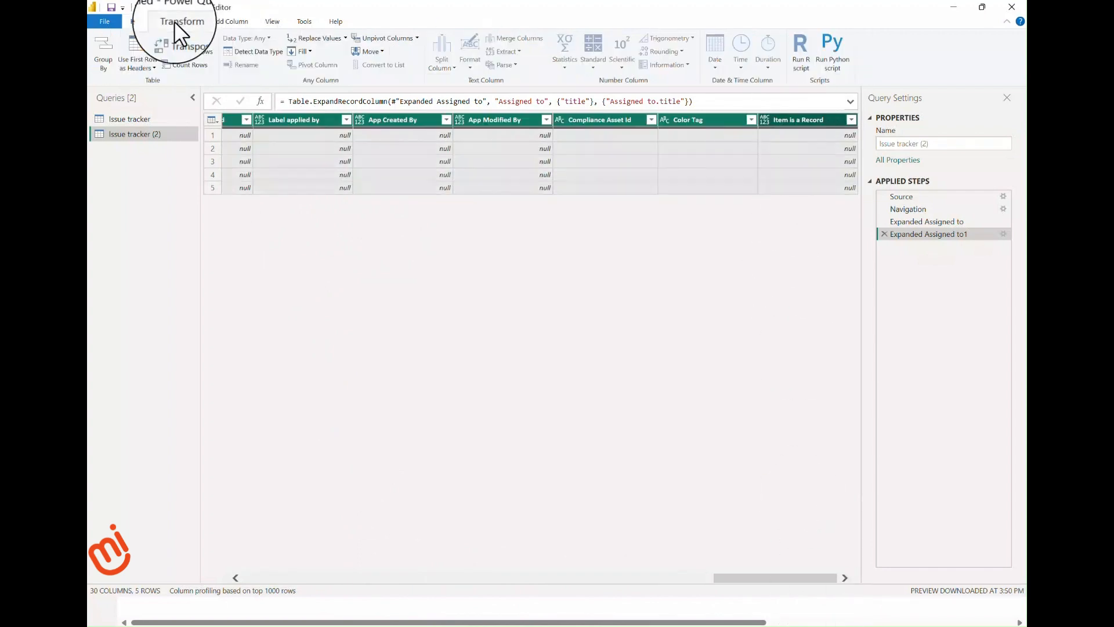
left_click(257, 53)
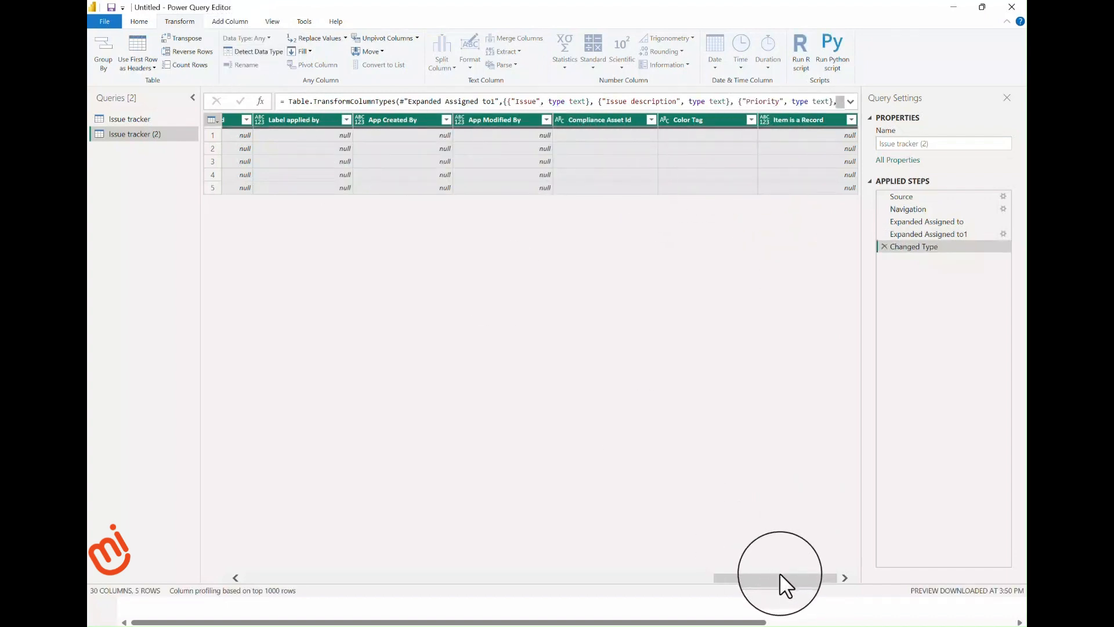
left_click_drag(778, 578, 519, 578)
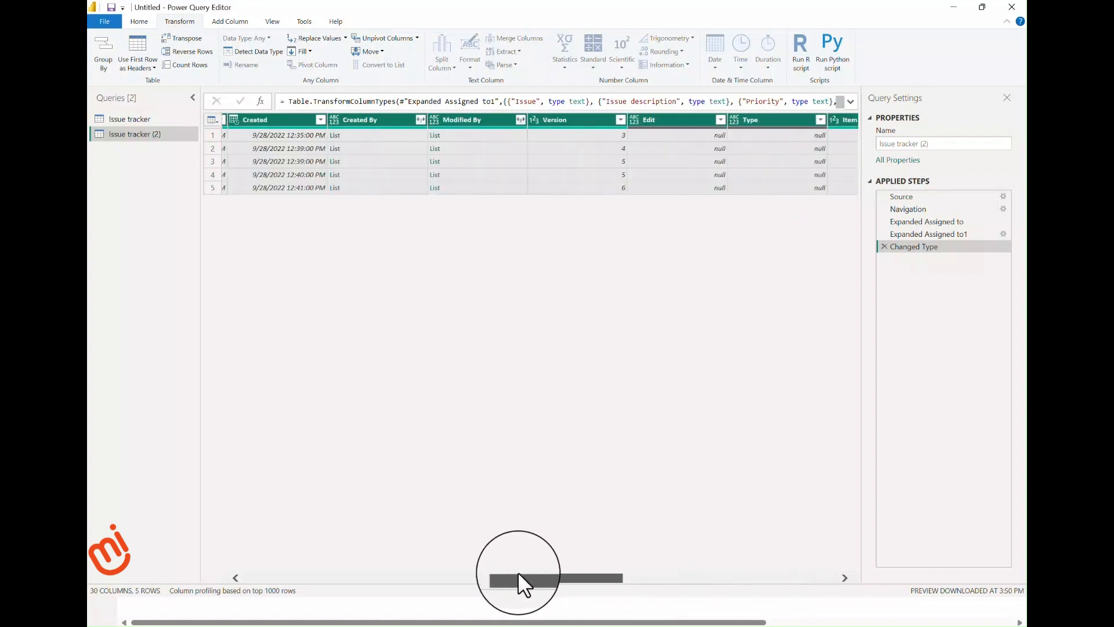
left_click_drag(523, 578, 348, 578)
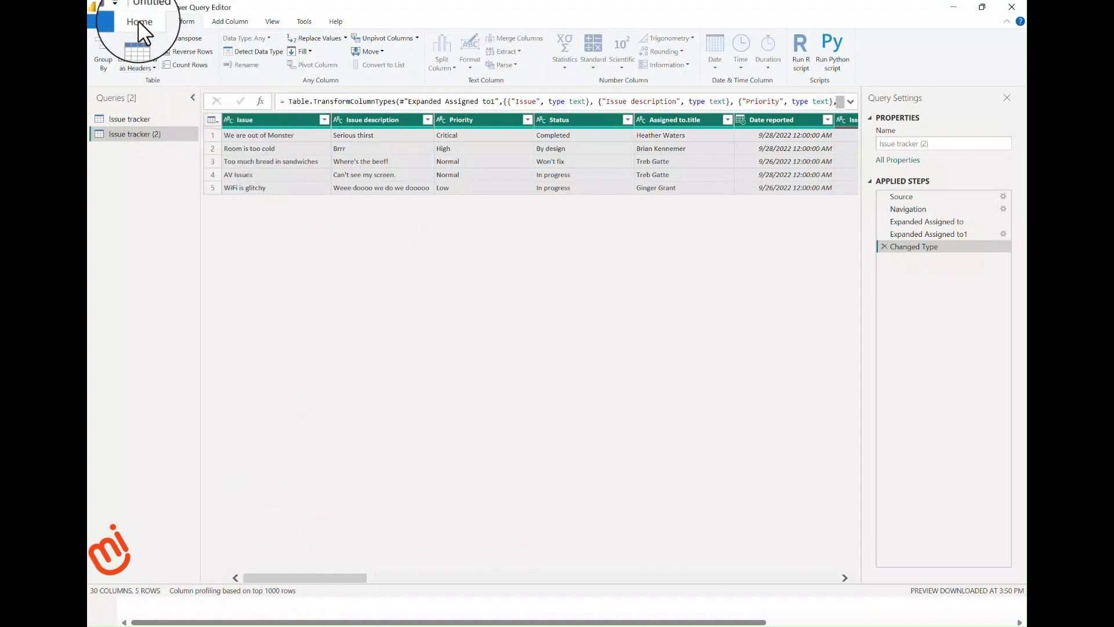
Close & Apply from Home so both Issue tracker queries load into the report.
left_click(140, 22)
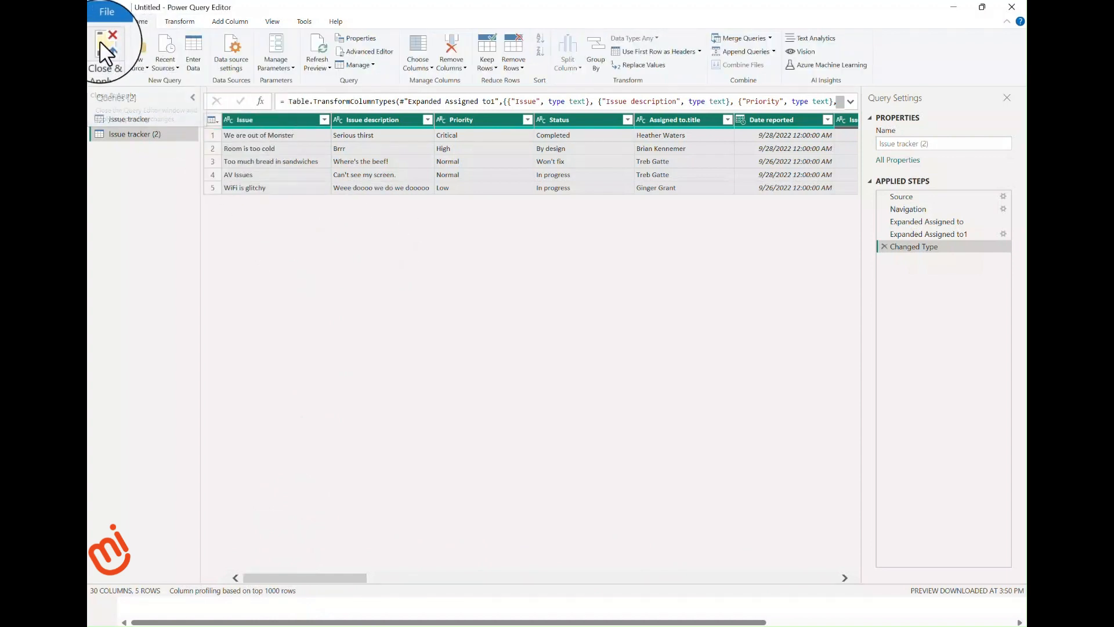
left_click(107, 48)
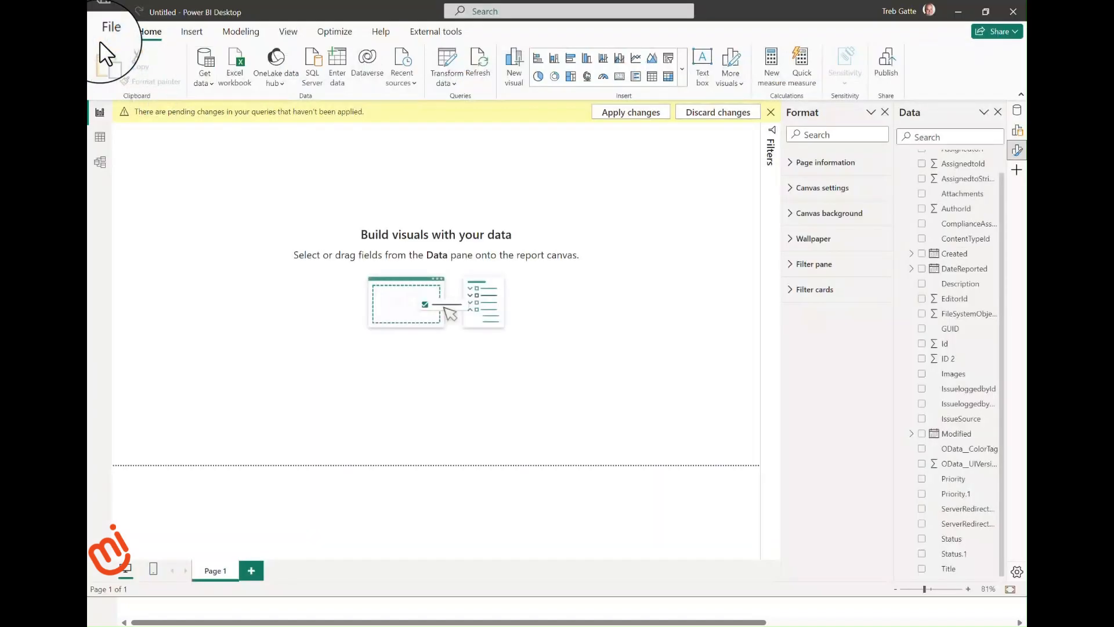
left_click(630, 113)
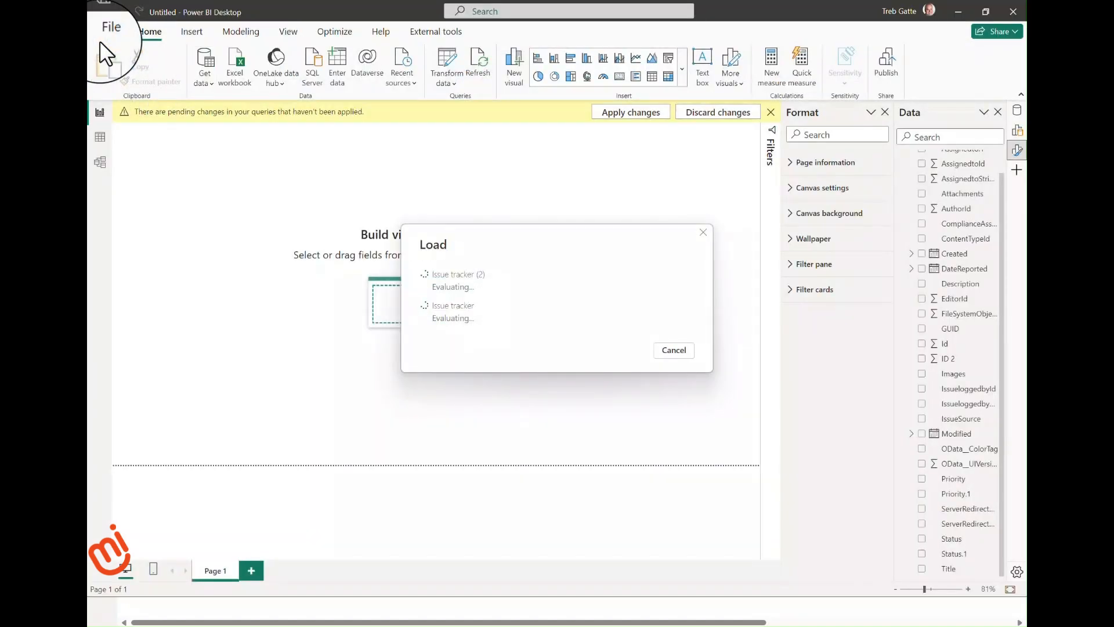